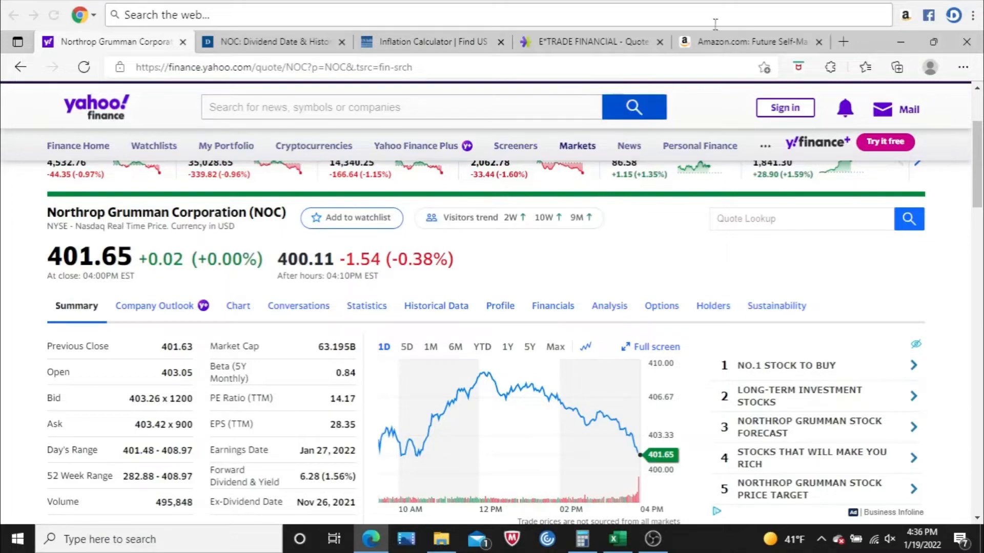
Bring up Amazon's $19.99 Future Self-Made Millionaire T-shirt listing and browse its colour swatches
left_click(747, 42)
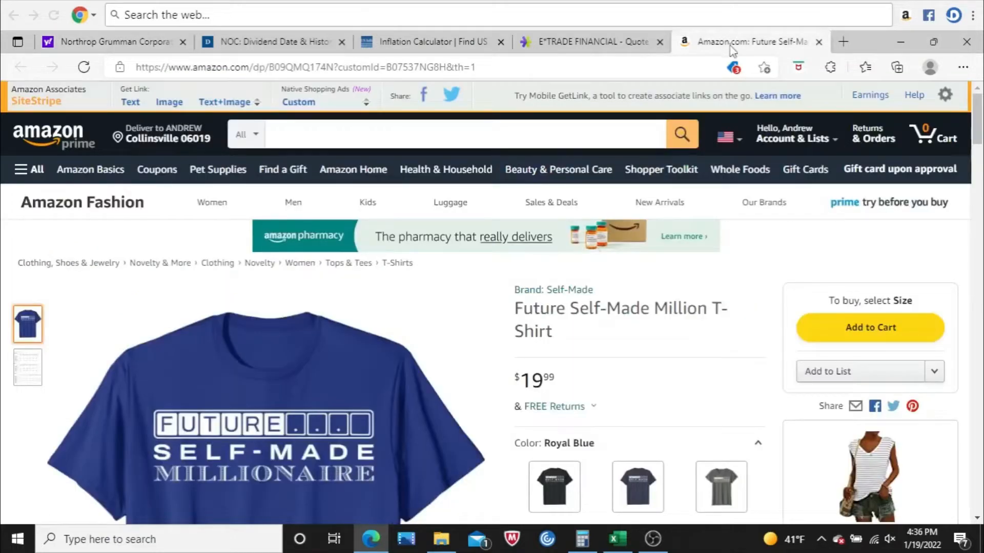
scroll("down", 3)
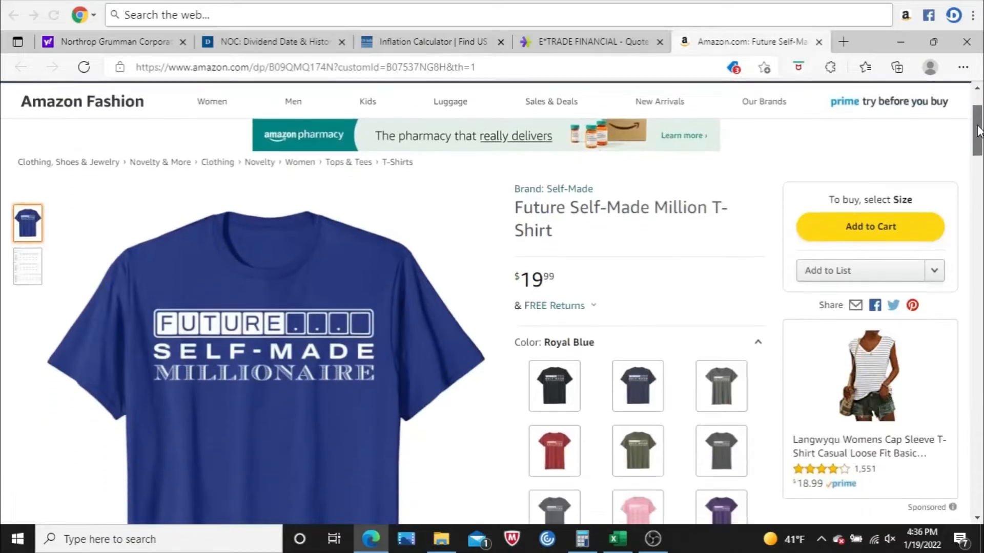
scroll("down", 3)
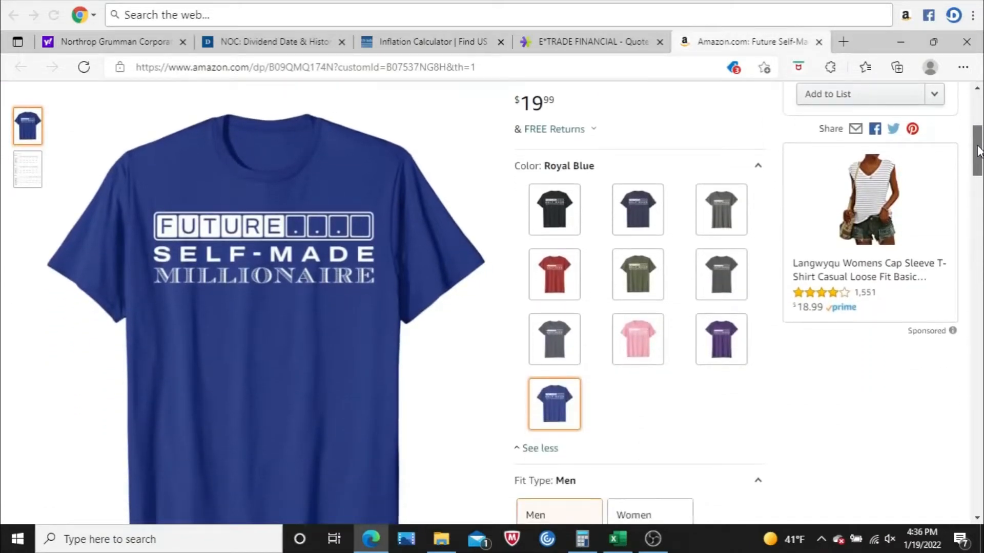
scroll("down", 3)
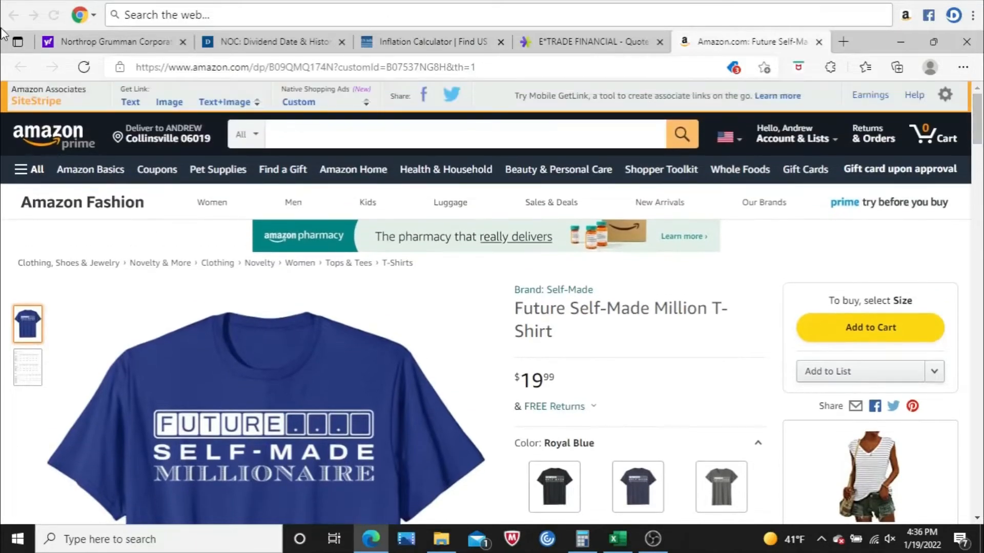
Highlight Northrop Grumman's $6.28 forward dividend on Yahoo Finance, then go to Dividend.com's NOC page
left_click(113, 42)
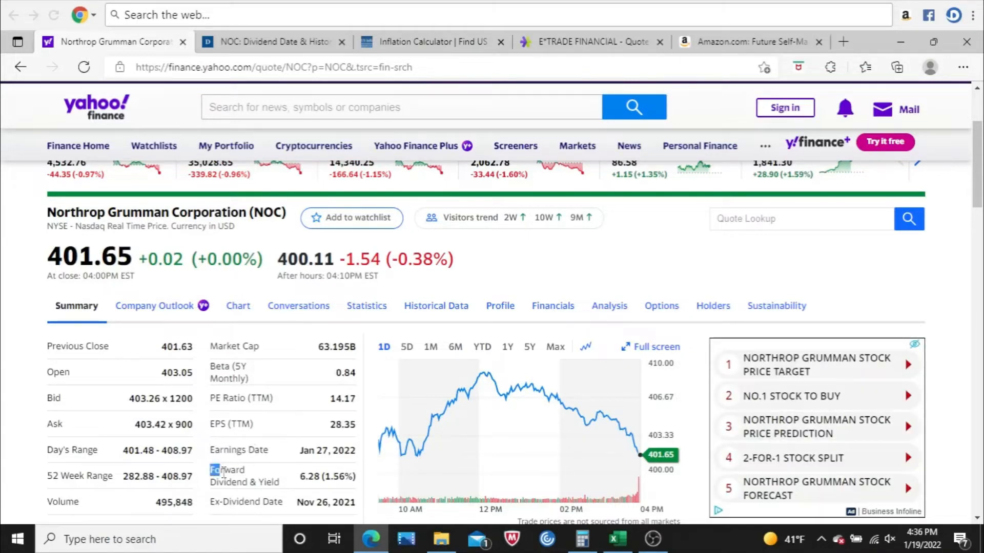
double_click(227, 470)
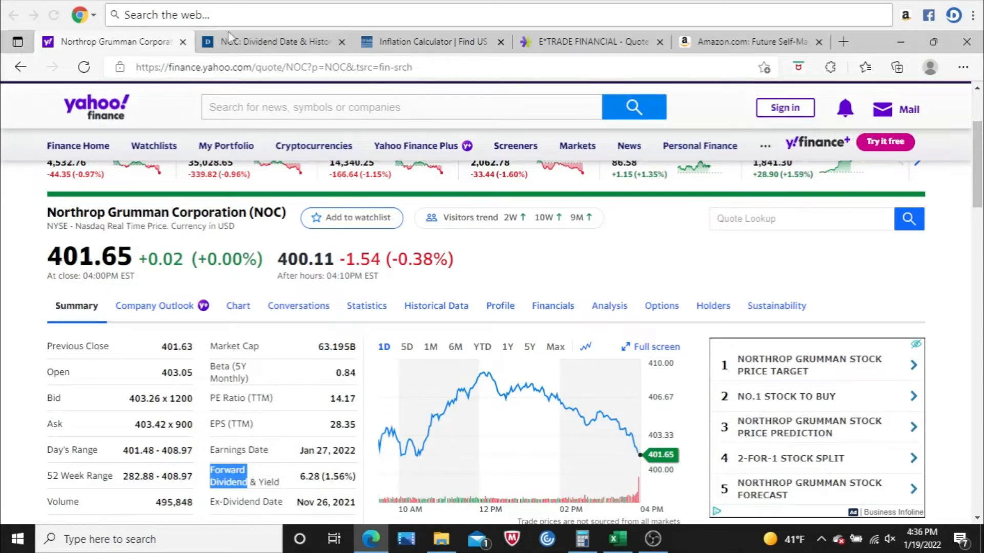
left_click(270, 41)
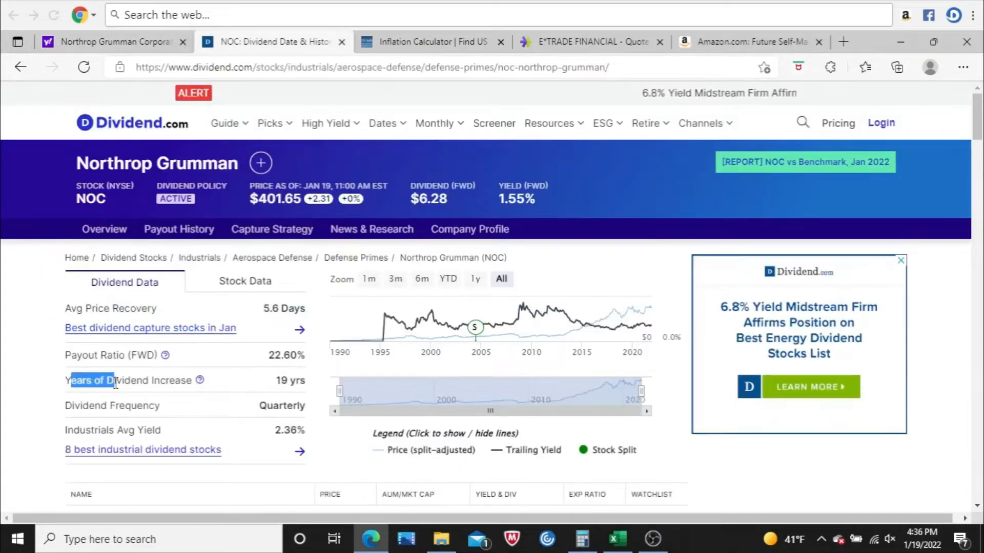
Highlight NOC's 19 years of dividend increase on Dividend.com
double_click(113, 380)
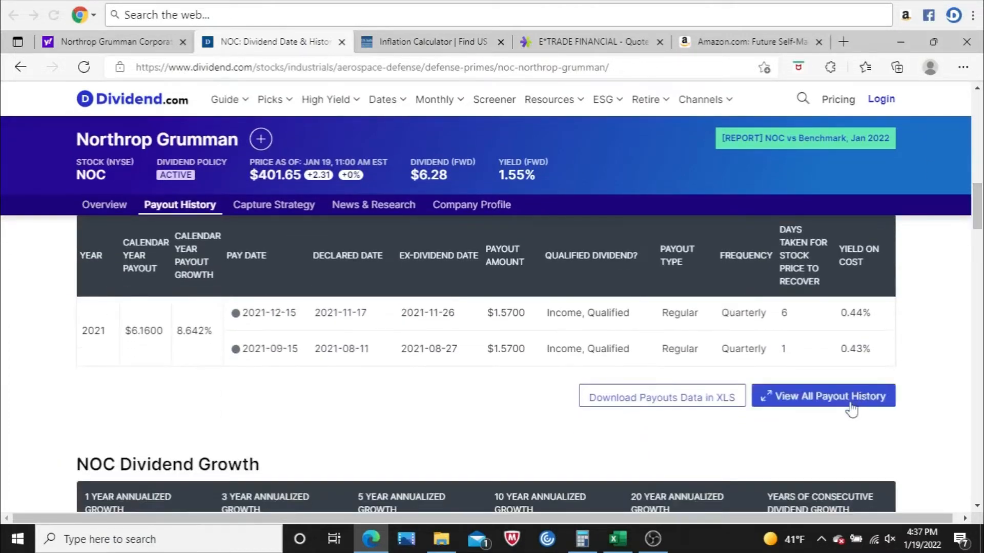
Trace NOC's full payout history back to 1996 and select the $0.80 annual payout
left_click(822, 396)
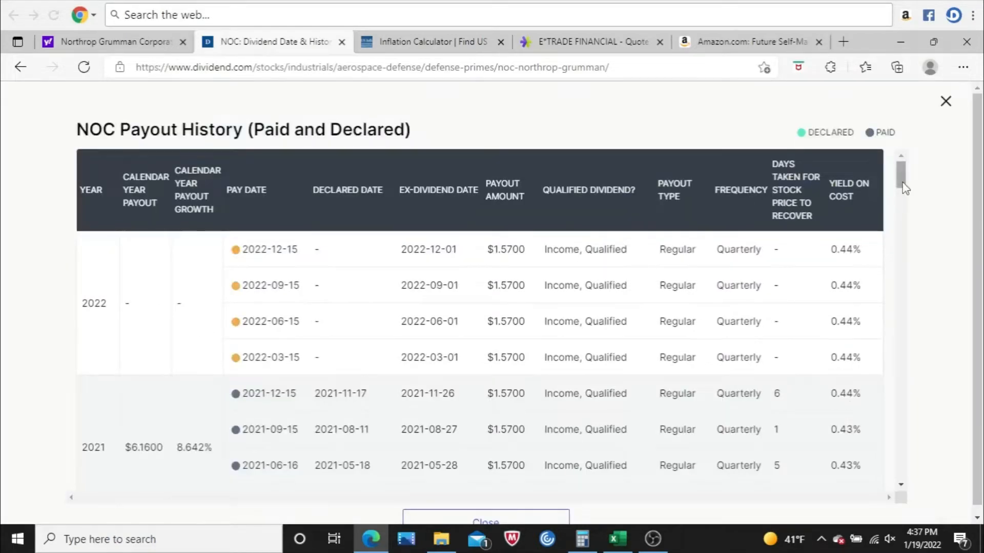
scroll("down", 3)
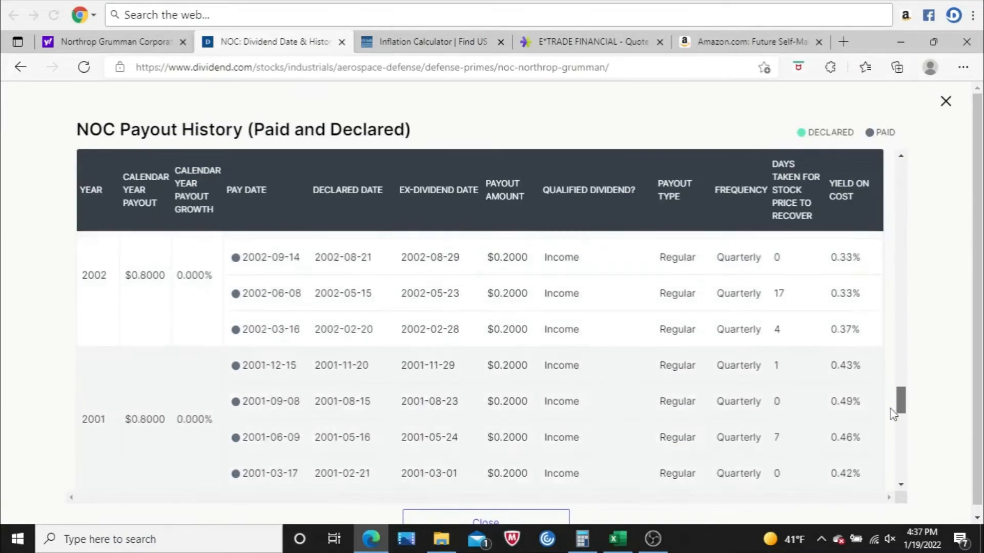
scroll("down", 3)
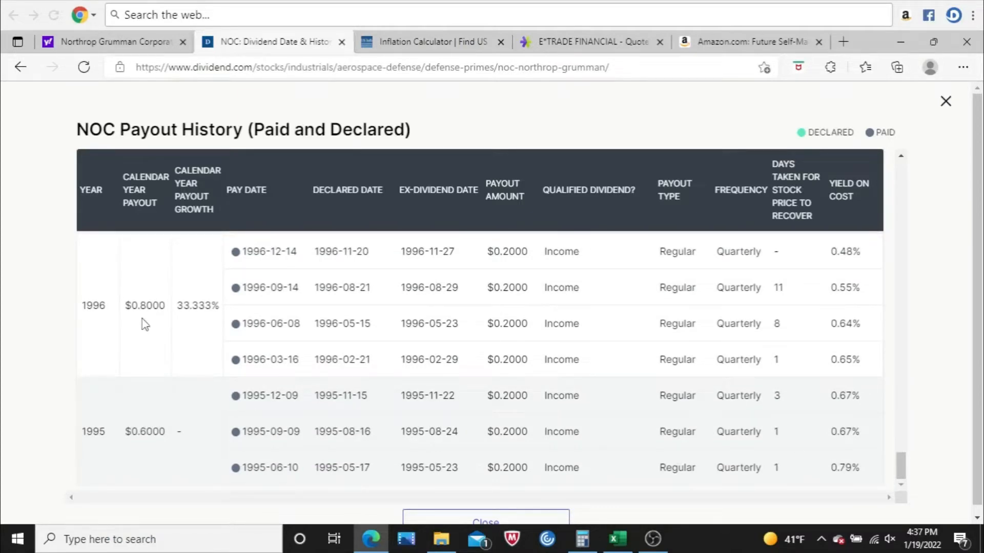
double_click(149, 305)
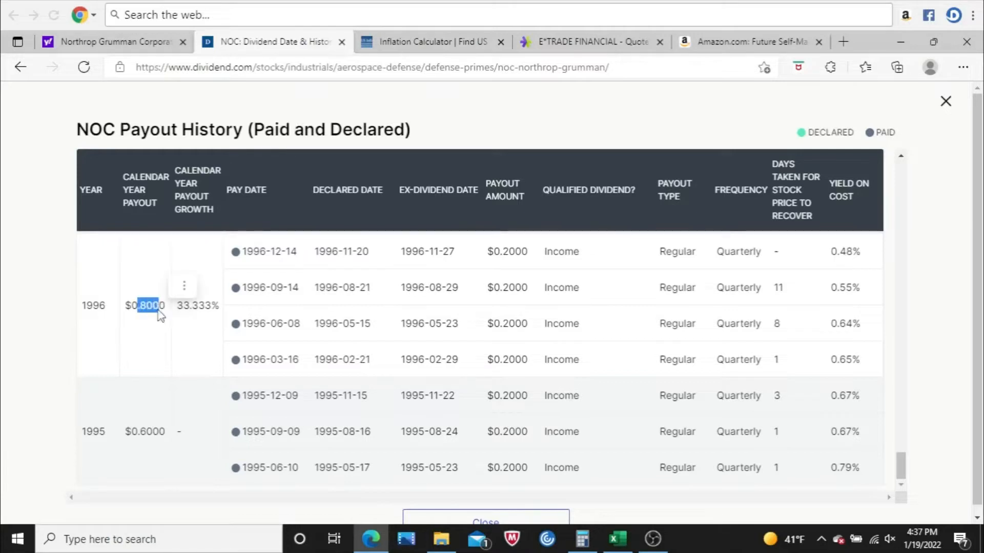
left_click(430, 42)
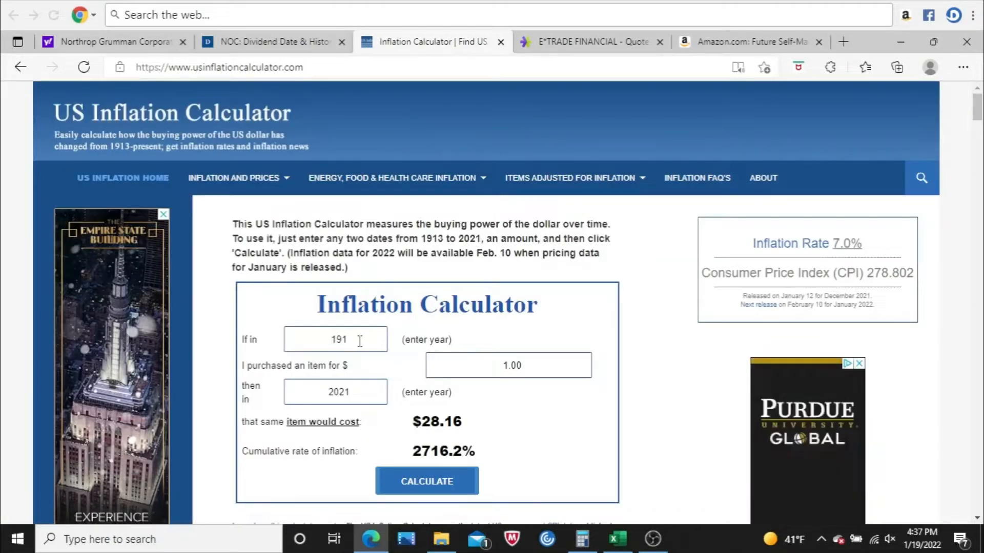
Calculate that $0.80 in 1996 equals $1.42 in 2021, then go back to Dividend.com
type("1996")
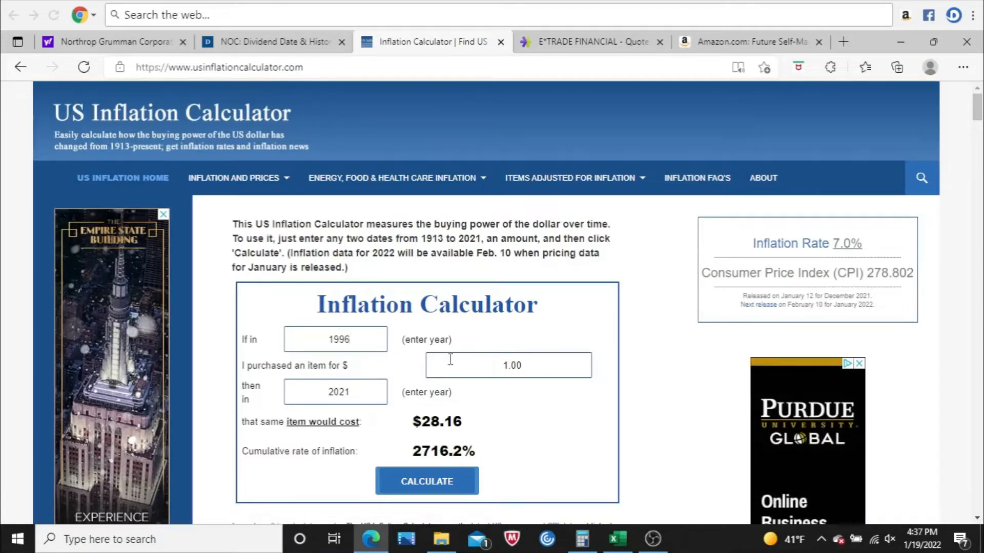
left_click(508, 366)
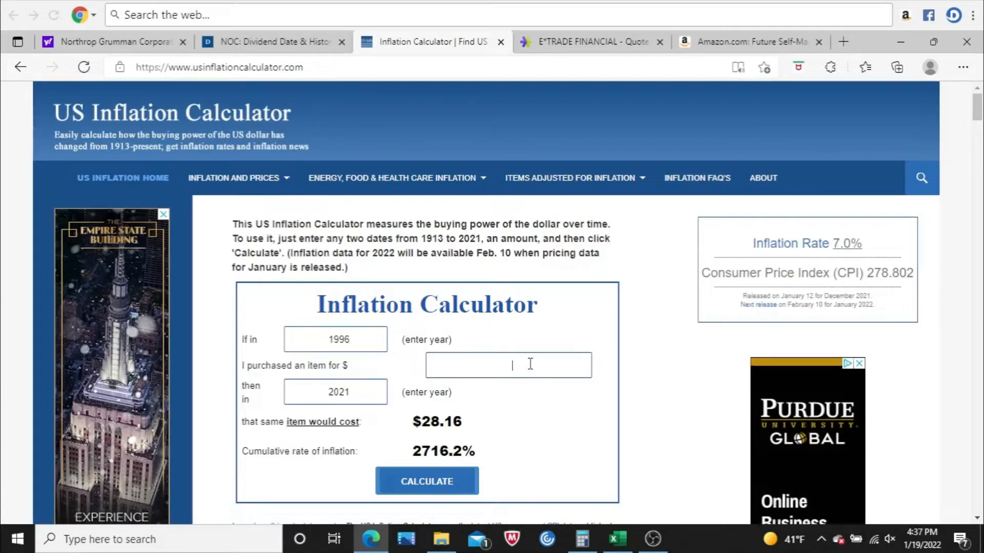
type("8")
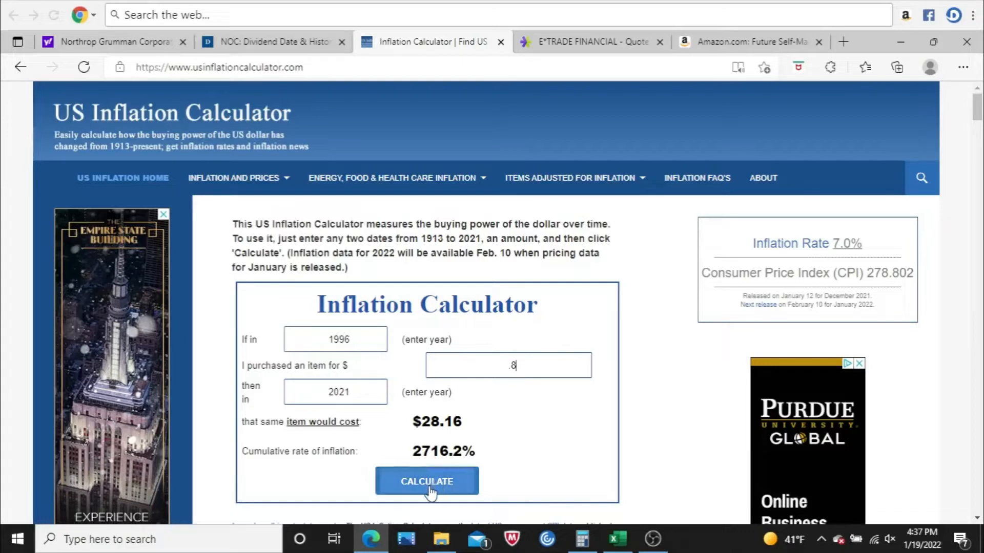
left_click(425, 481)
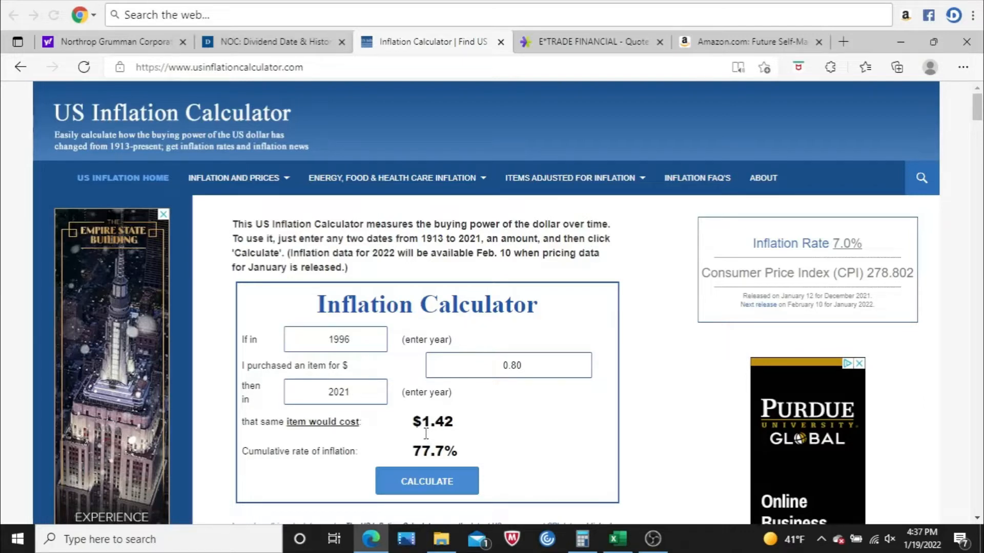
mouse_move(358, 374)
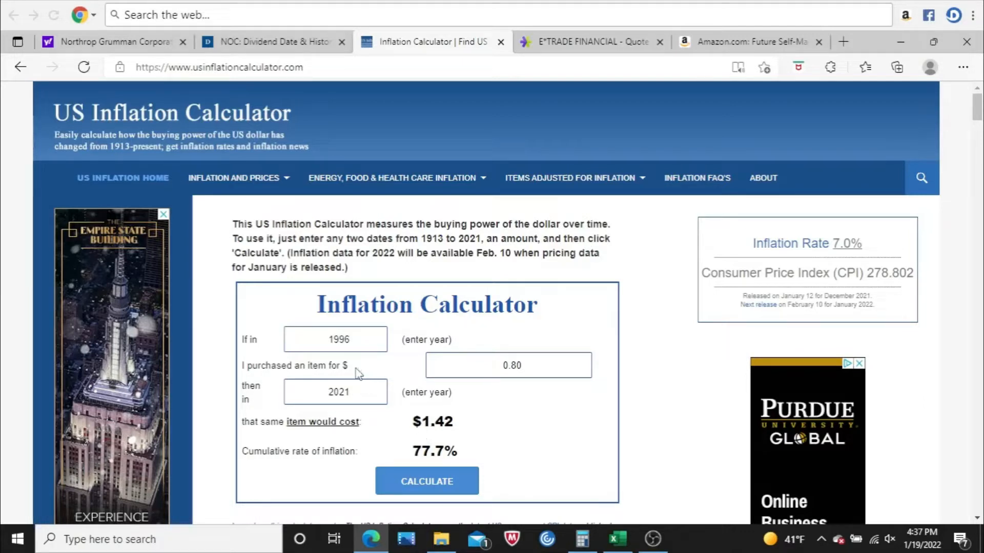
left_click(272, 42)
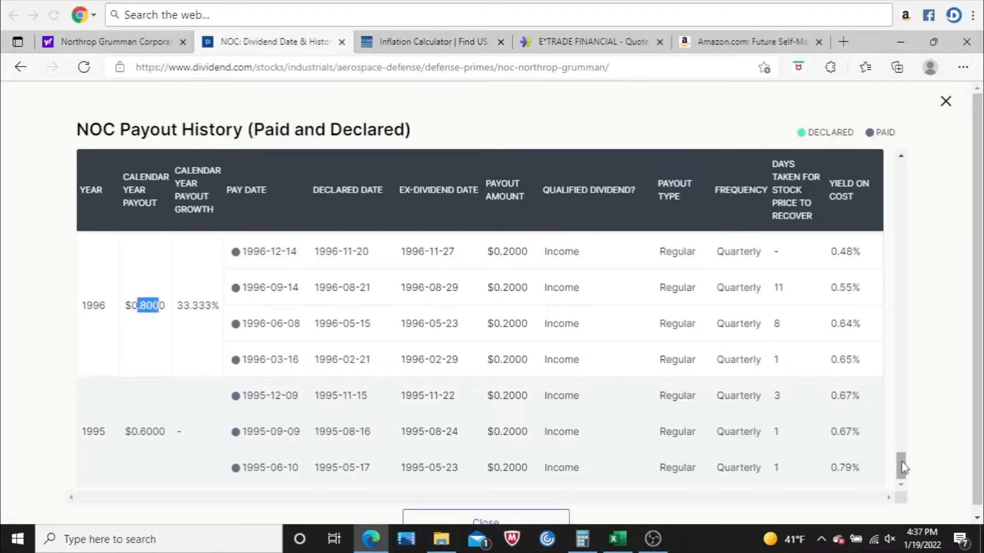
Scroll the payout table up to 2010's $1.84 and 2011's $1.97 payouts
left_click_drag(901, 467, 902, 298)
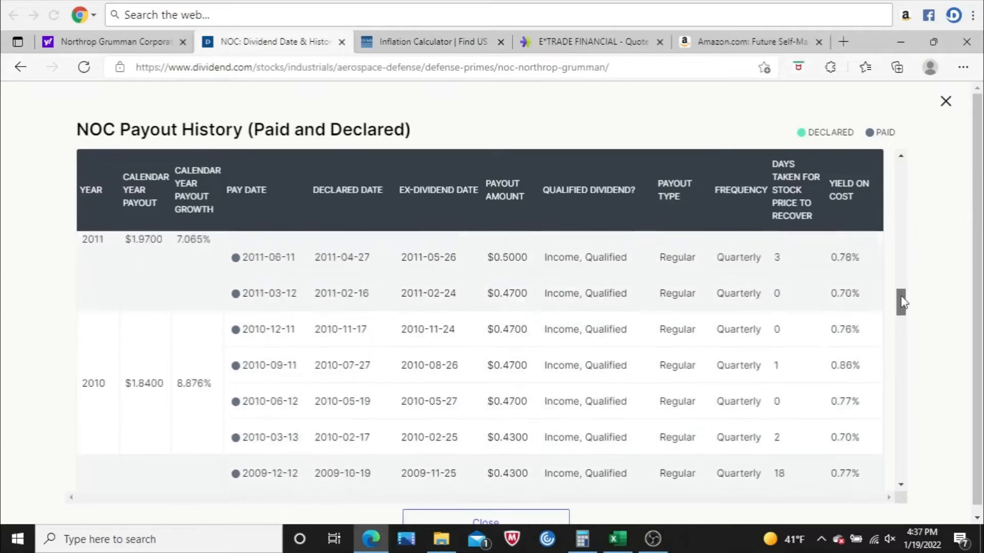
left_click_drag(902, 298, 902, 241)
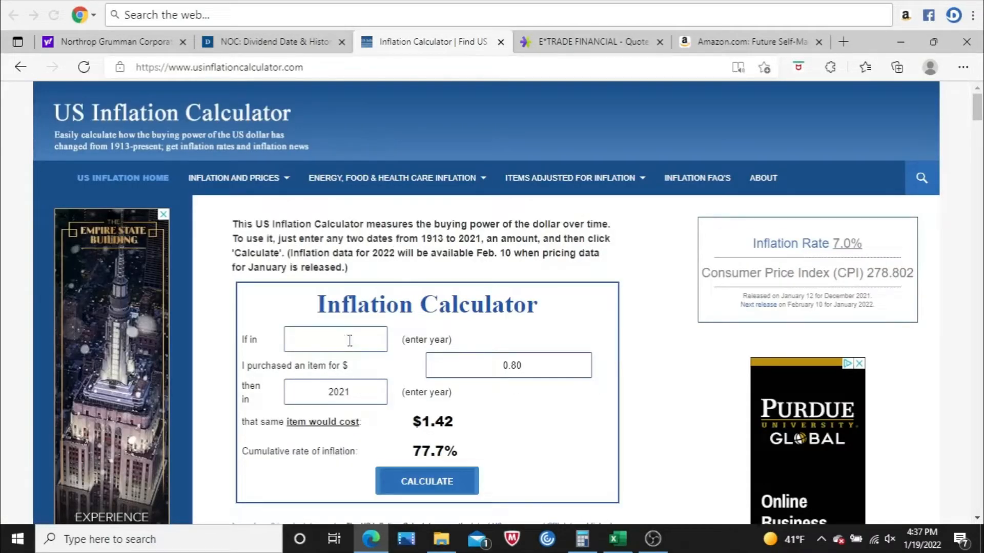
Calculate that $3.50 in 2016 is worth $4.07 in 2021 (16.2% inflation)
type("2016")
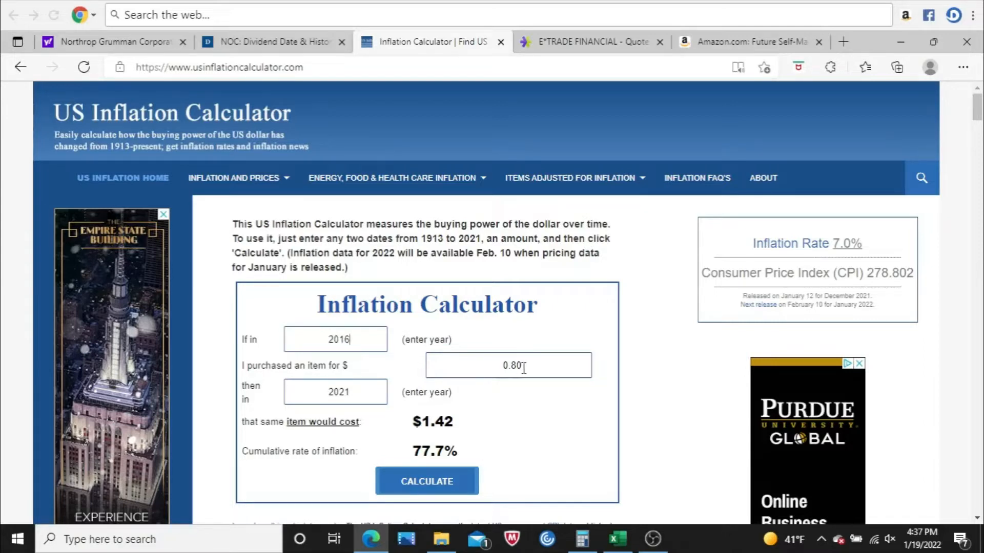
type("3")
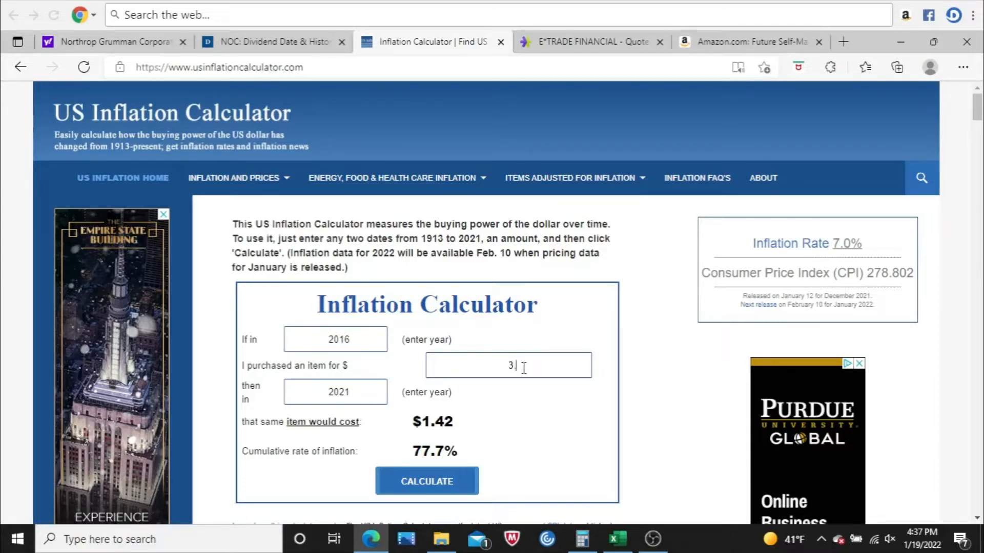
left_click(426, 481)
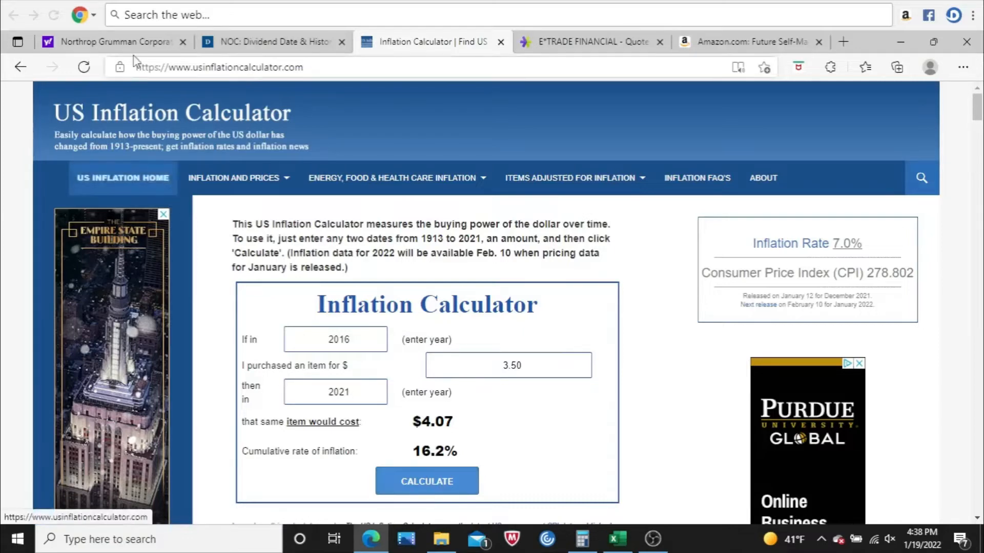
left_click(113, 41)
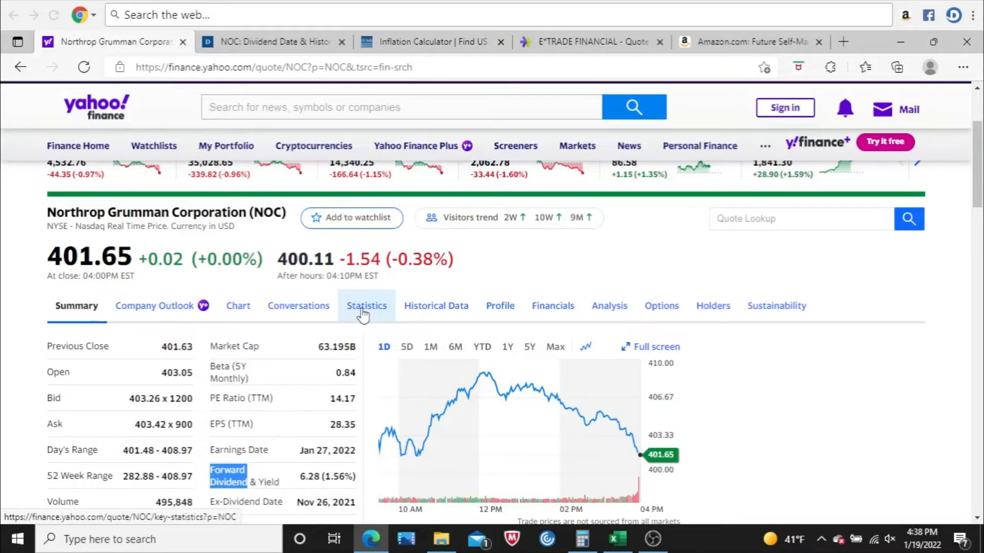
left_click(366, 306)
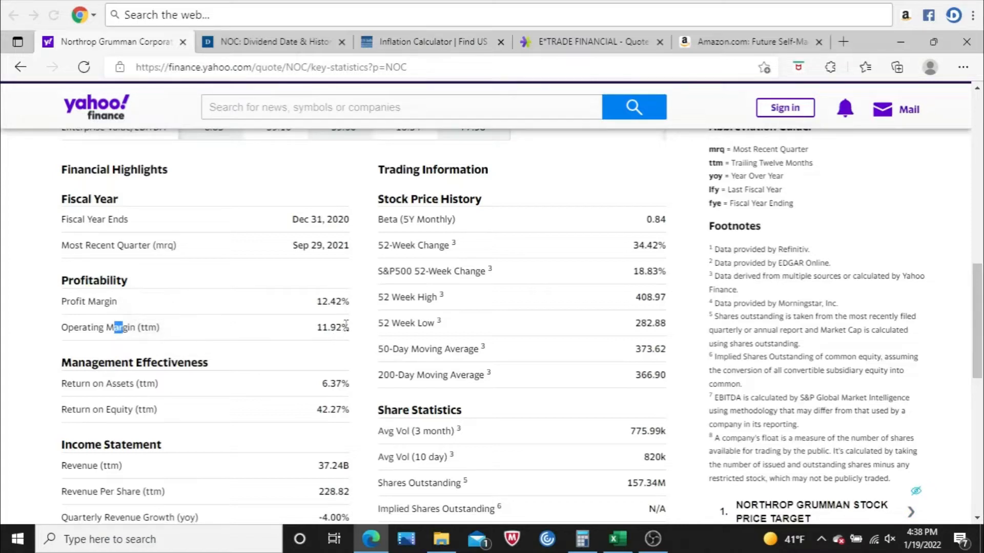
mouse_move(333, 292)
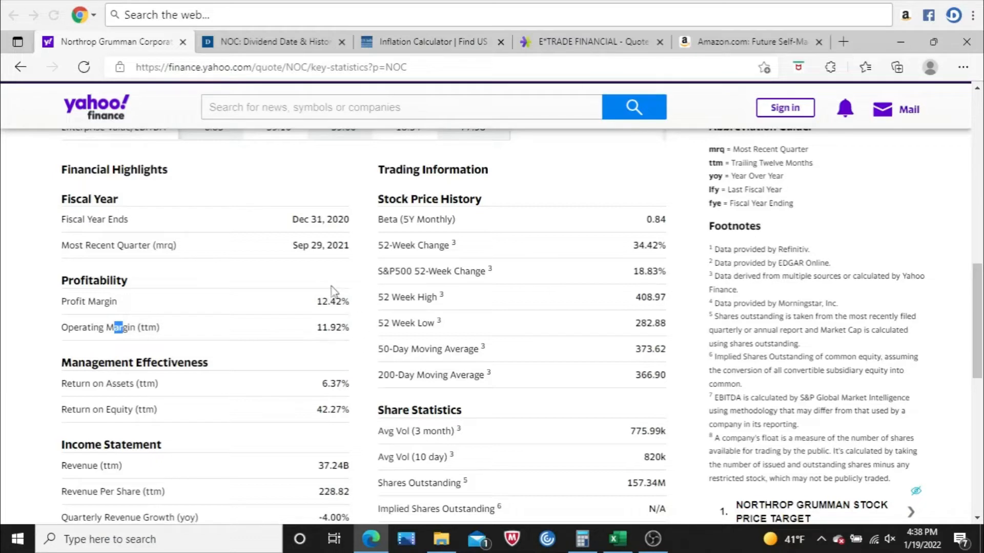
mouse_move(321, 353)
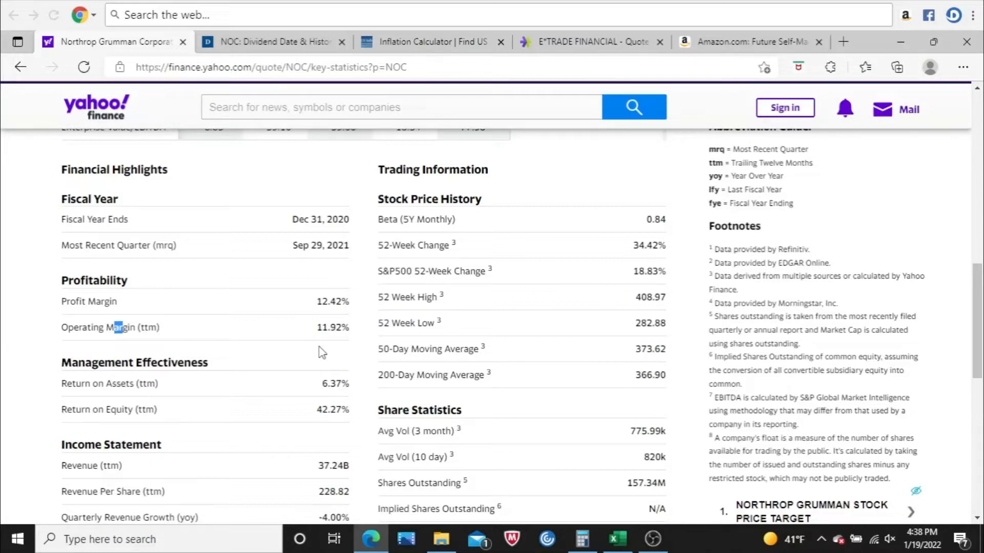
mouse_move(69, 358)
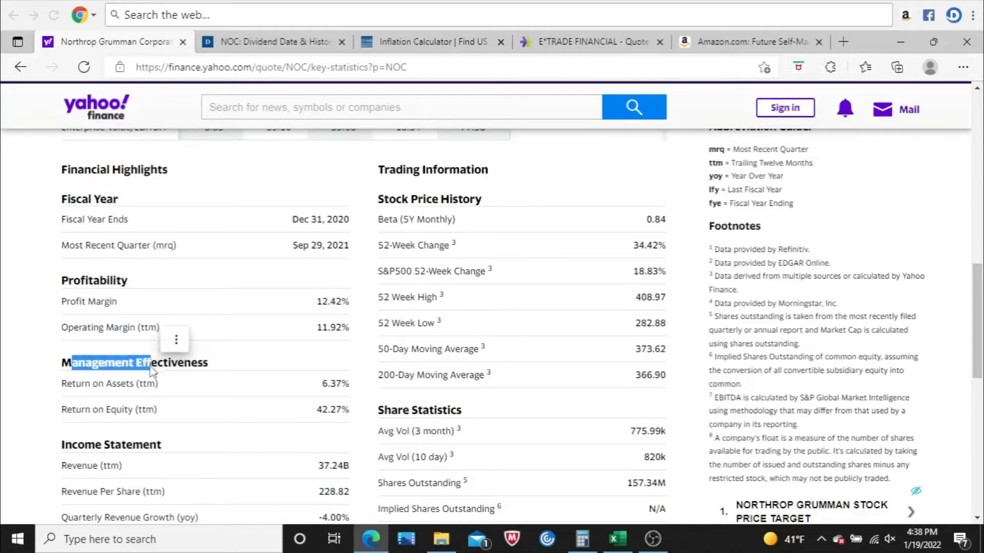
scroll("down", 3)
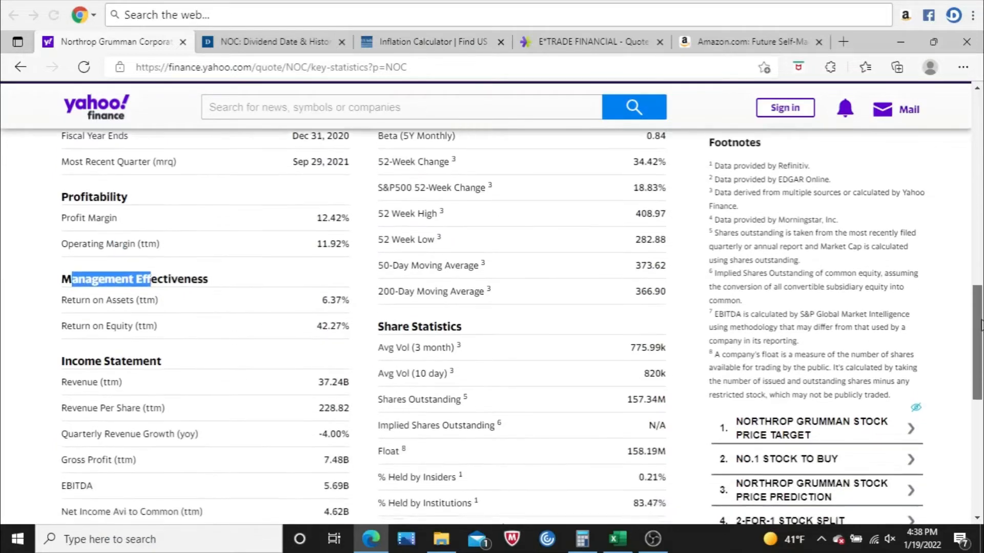
scroll("down", 3)
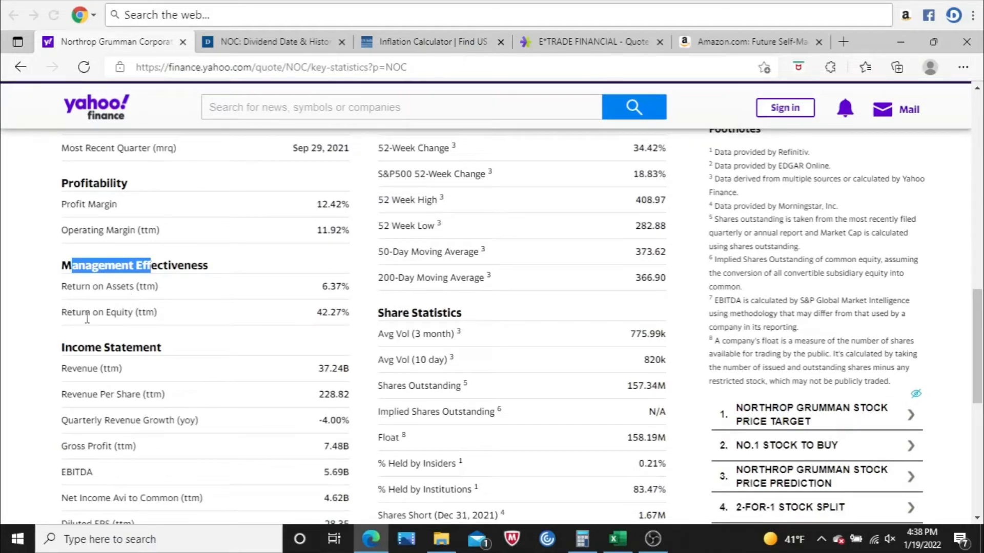
mouse_move(123, 314)
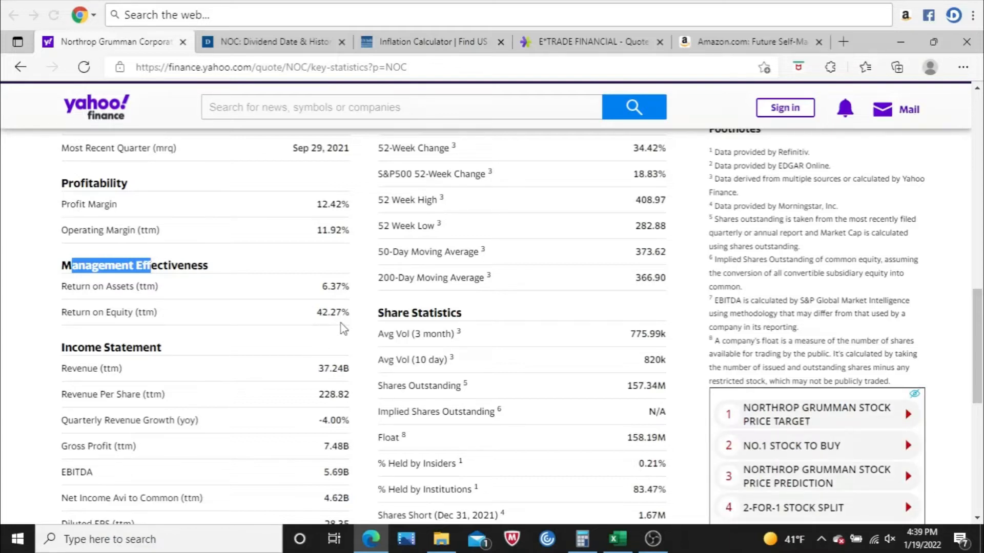
mouse_move(90, 326)
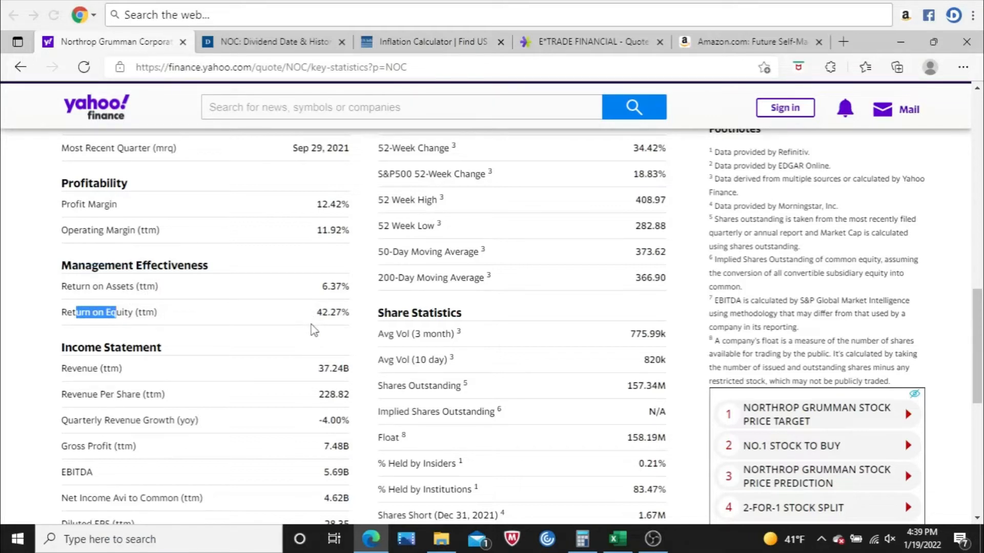
mouse_move(332, 201)
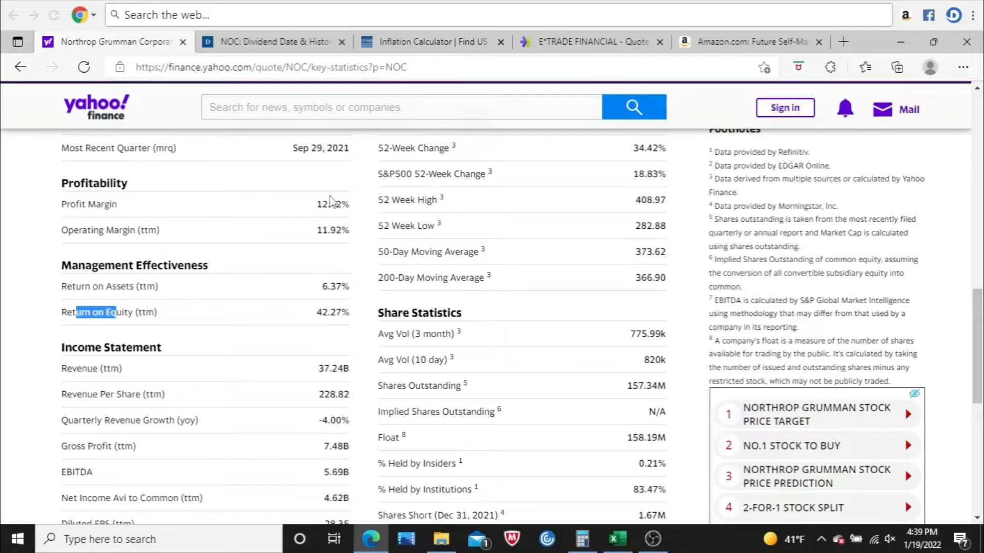
mouse_move(325, 386)
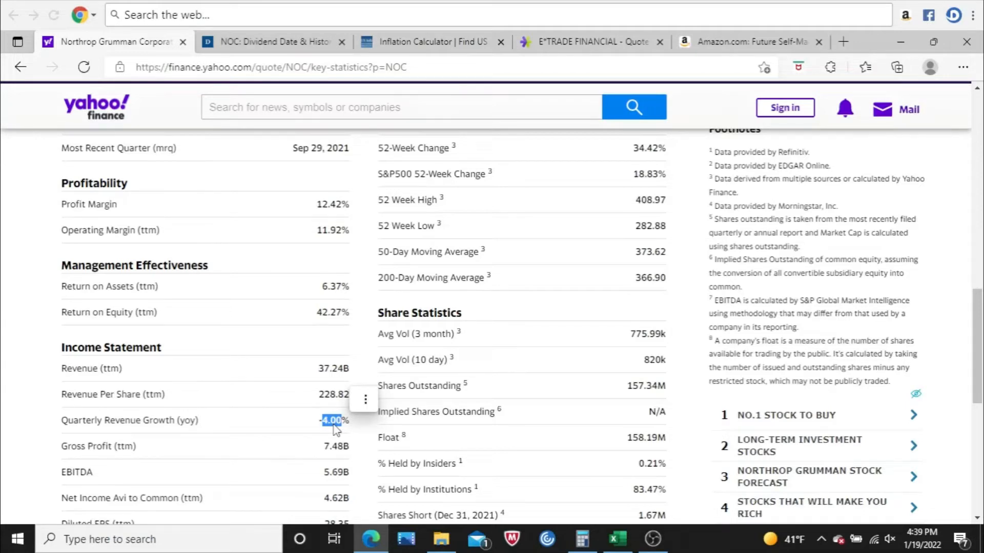
scroll("down", 3)
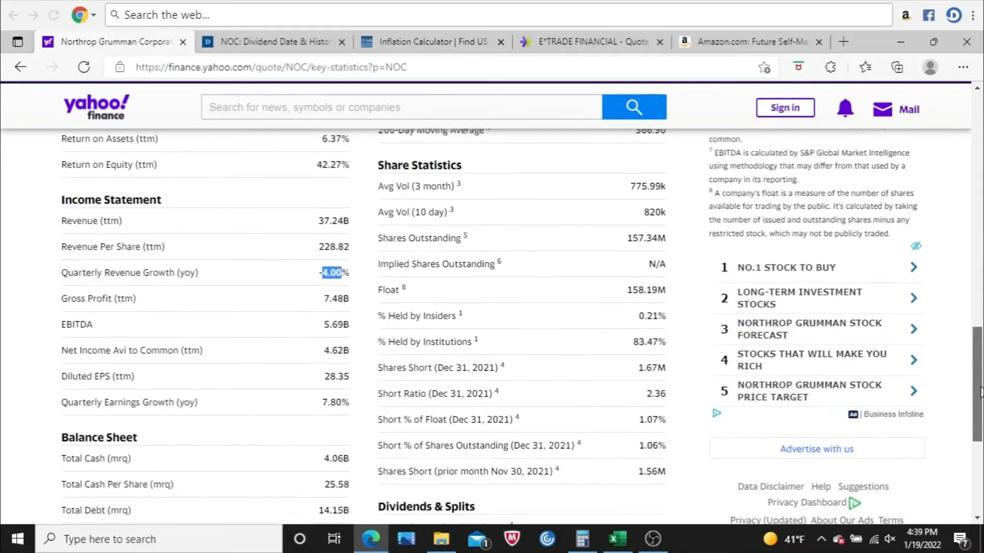
scroll("down", 3)
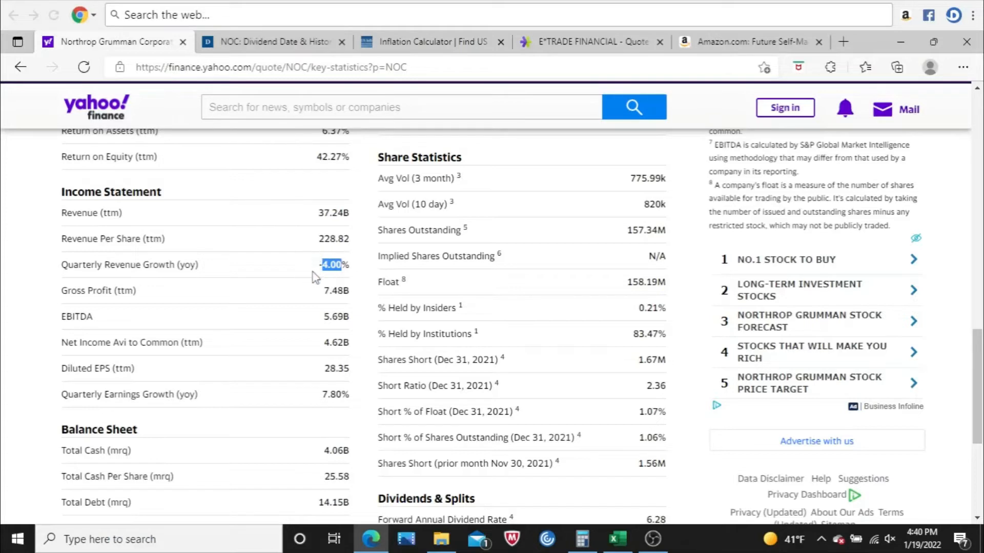
mouse_move(317, 282)
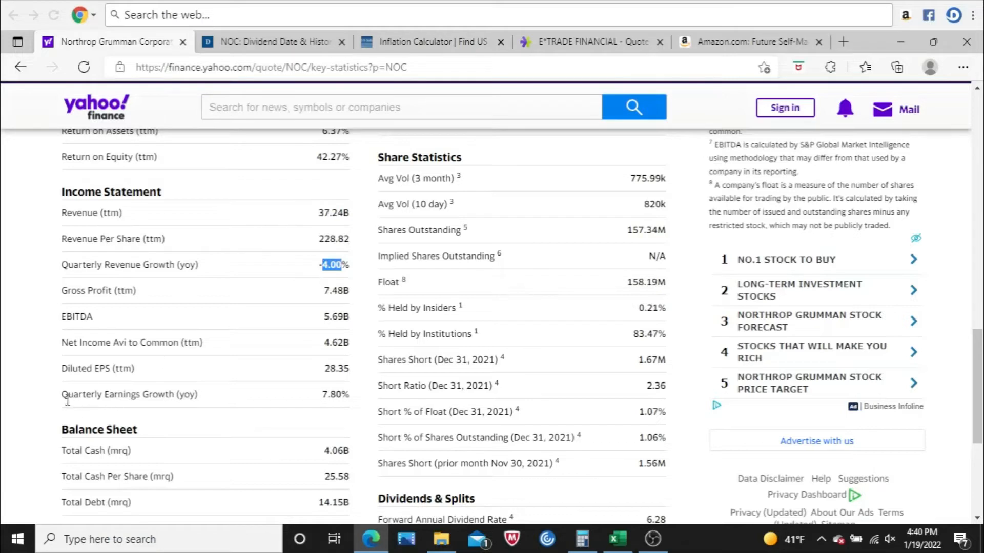
double_click(100, 394)
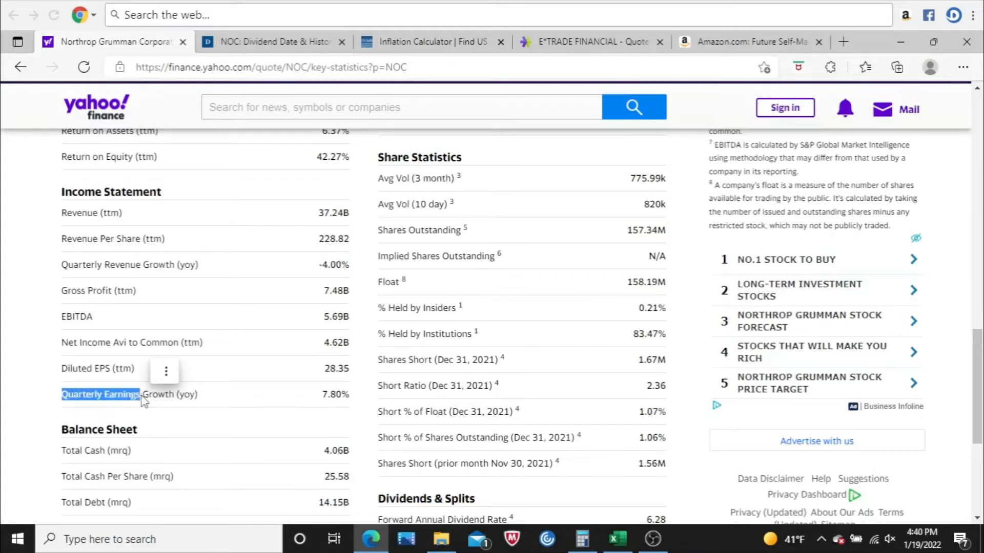
mouse_move(324, 408)
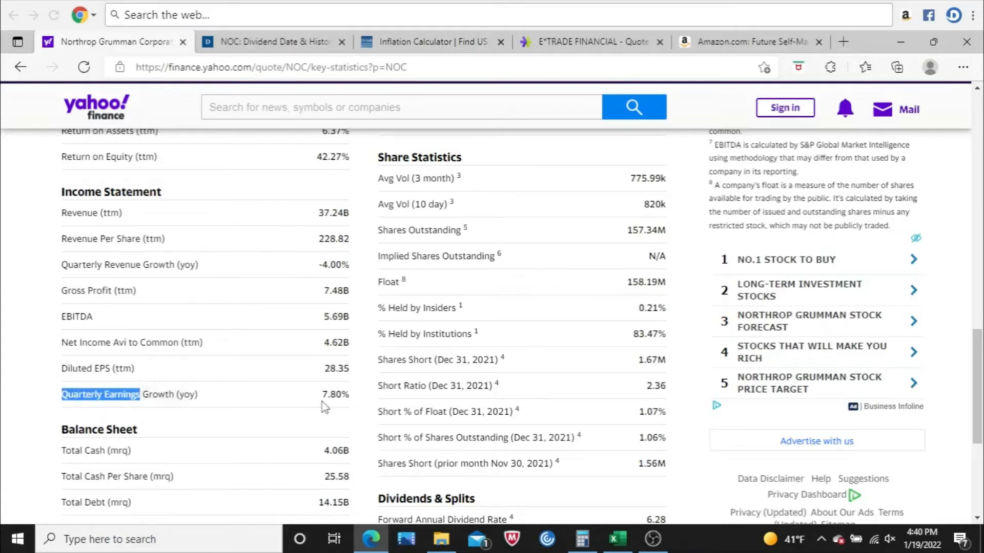
double_click(333, 394)
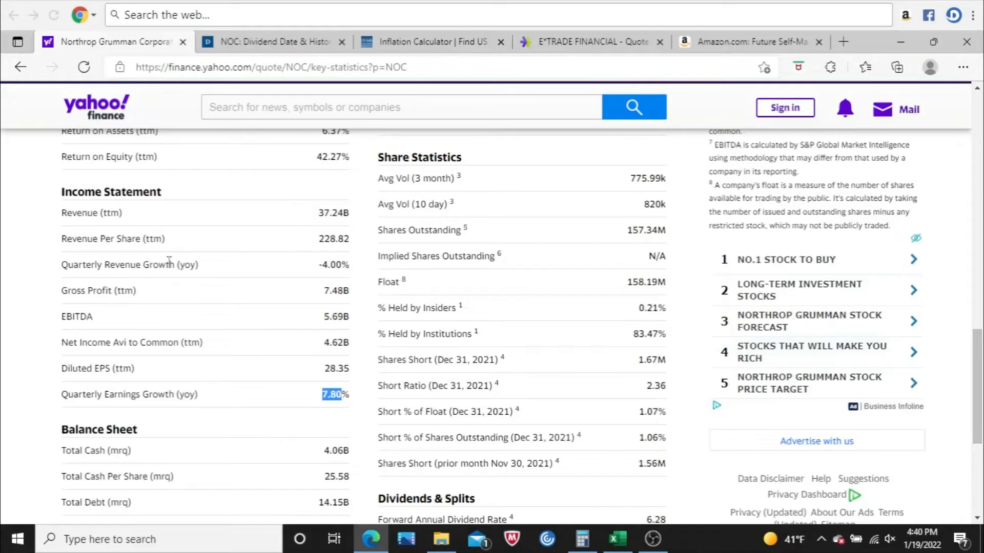
mouse_move(221, 268)
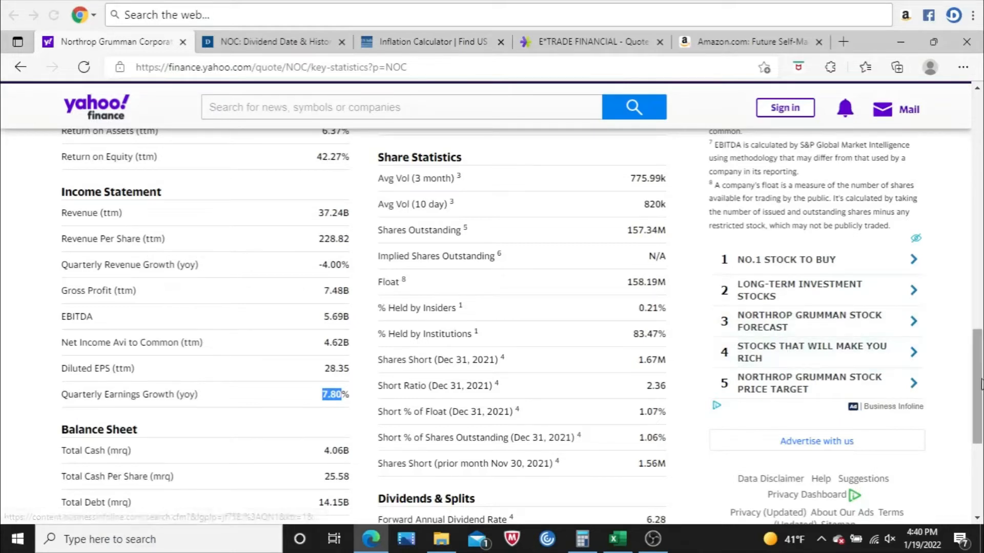
scroll("down", 3)
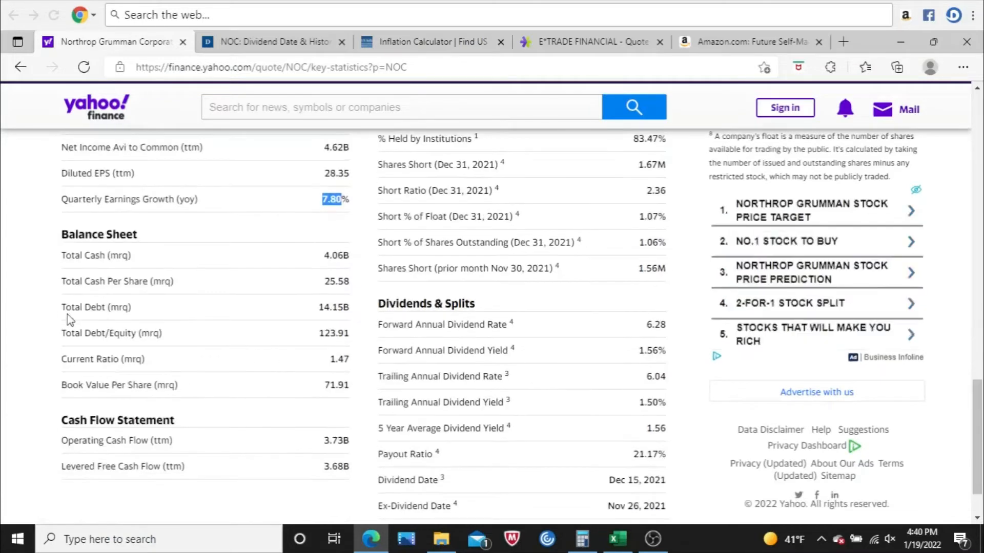
double_click(83, 307)
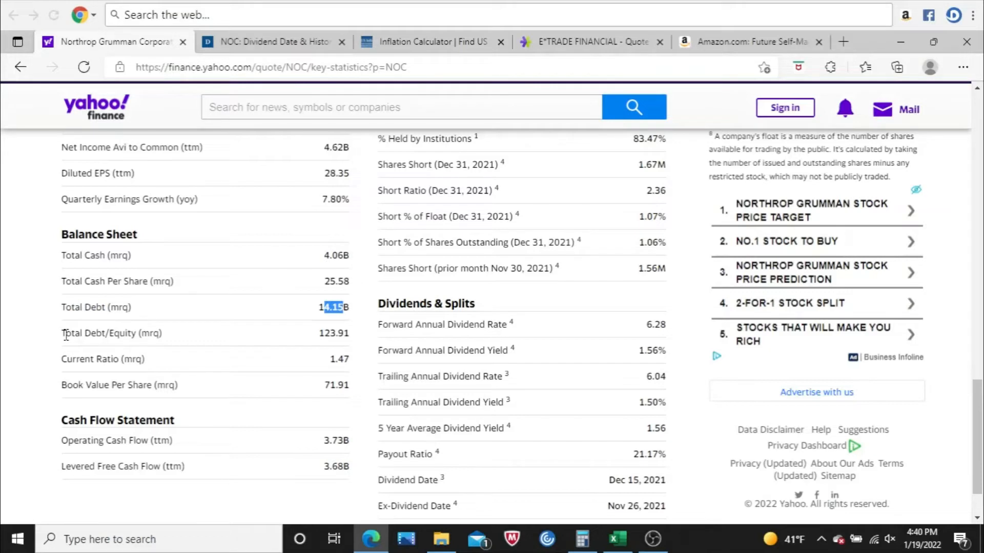
double_click(95, 333)
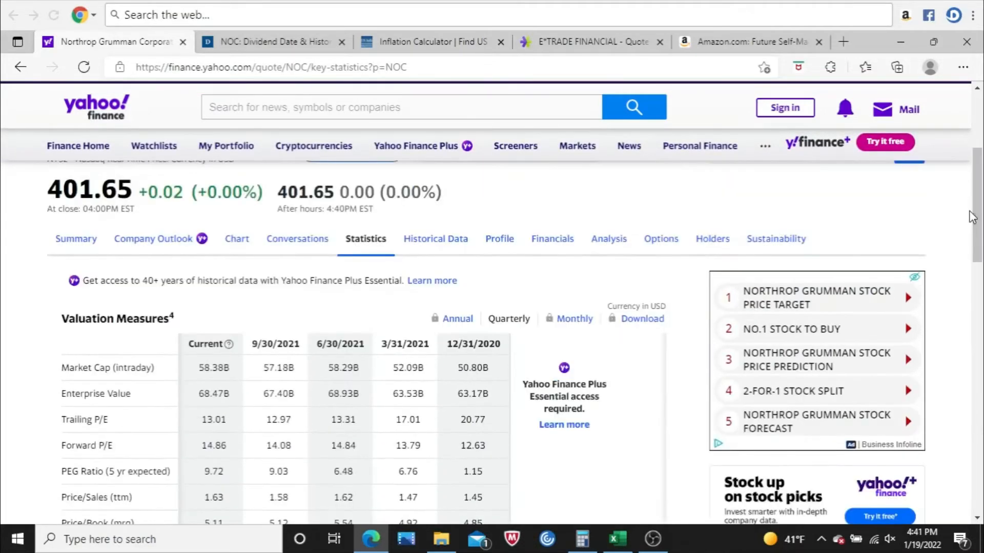
Open Northrop Grumman's Financials and highlight the TTM column showing $37.24B revenue
left_click(551, 229)
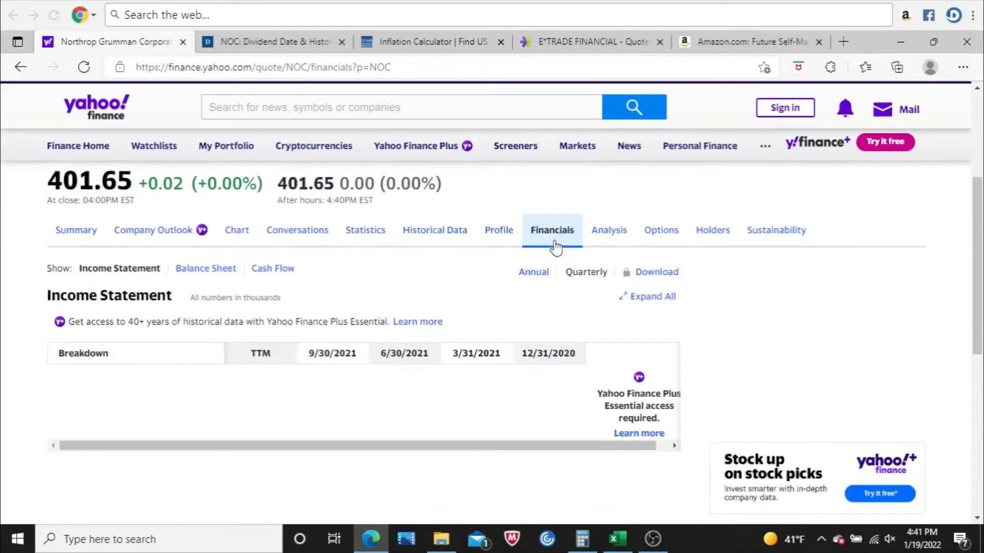
scroll("down", 3)
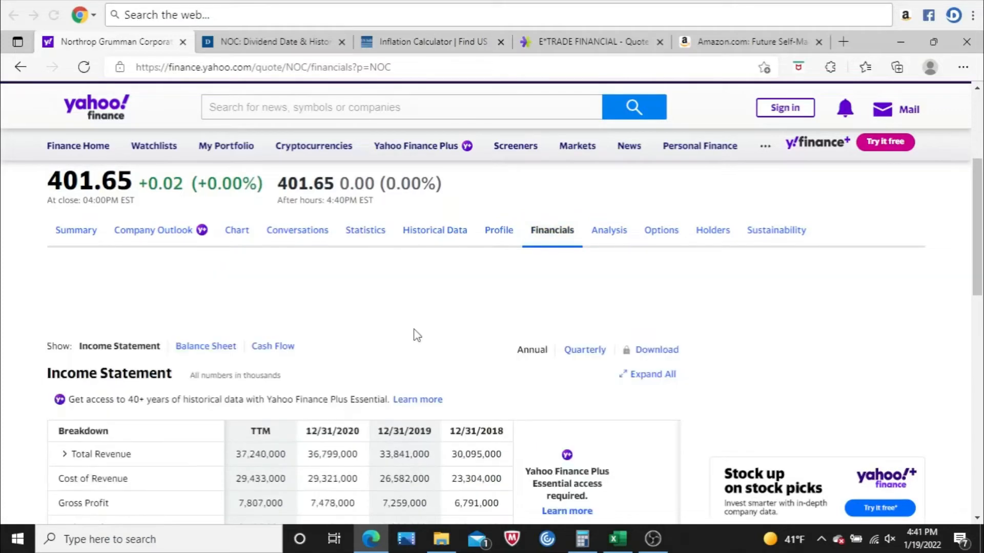
scroll("down", 3)
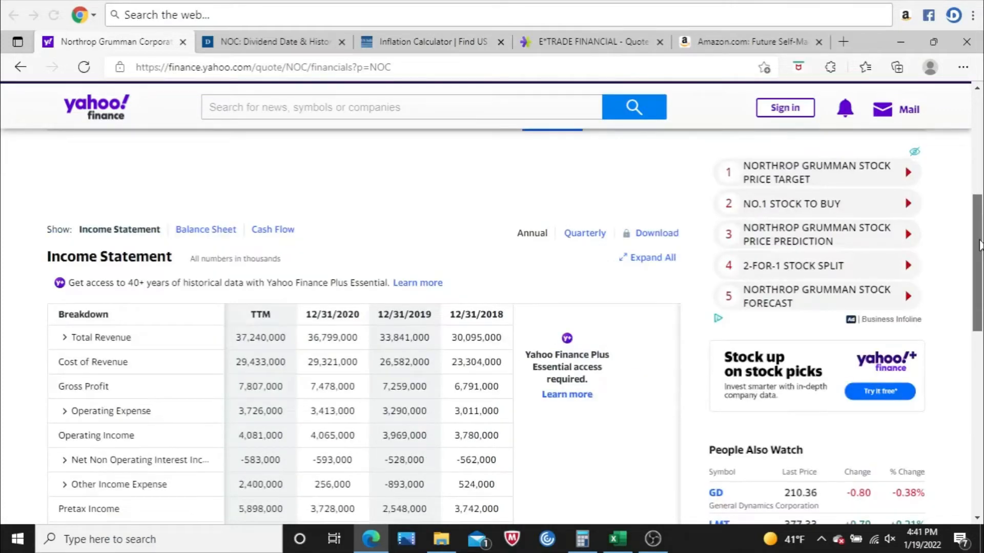
double_click(119, 229)
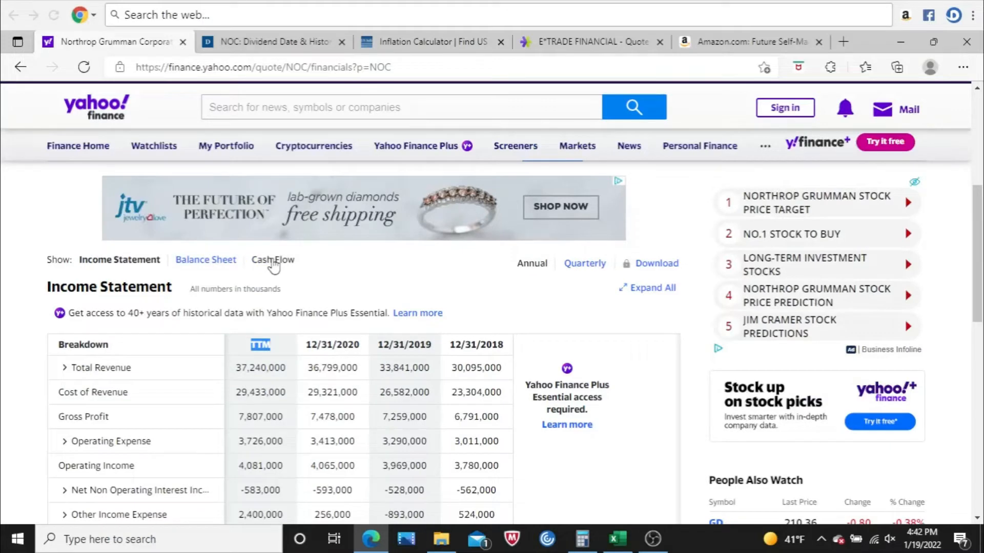
Open the Cash Flow statement and select the 2,453,000 TTM free cash flow value
left_click(272, 259)
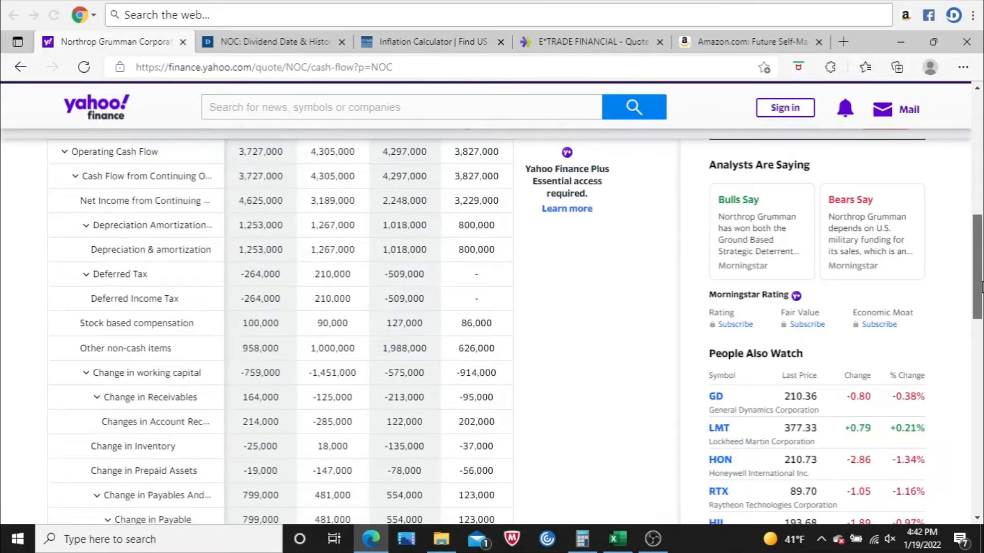
scroll("down", 3)
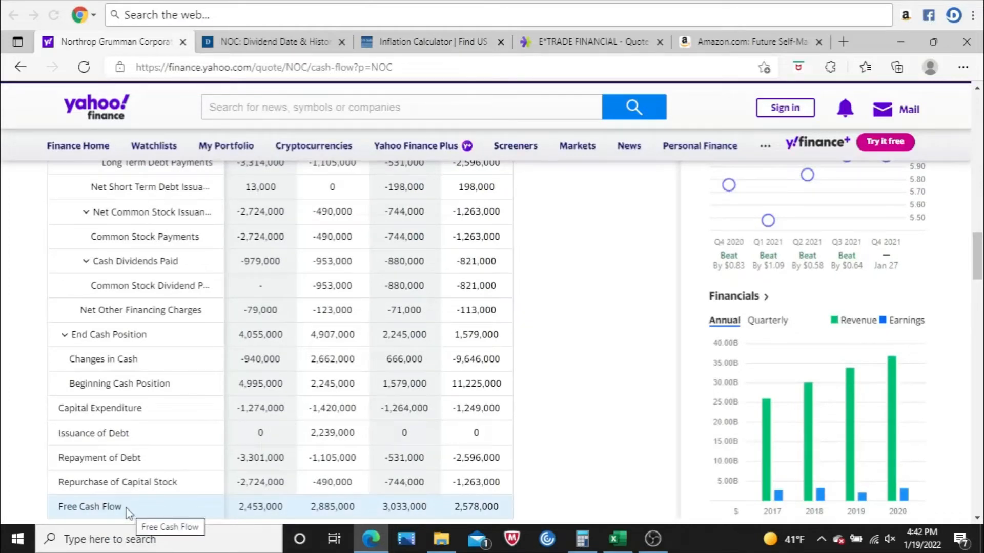
mouse_move(216, 523)
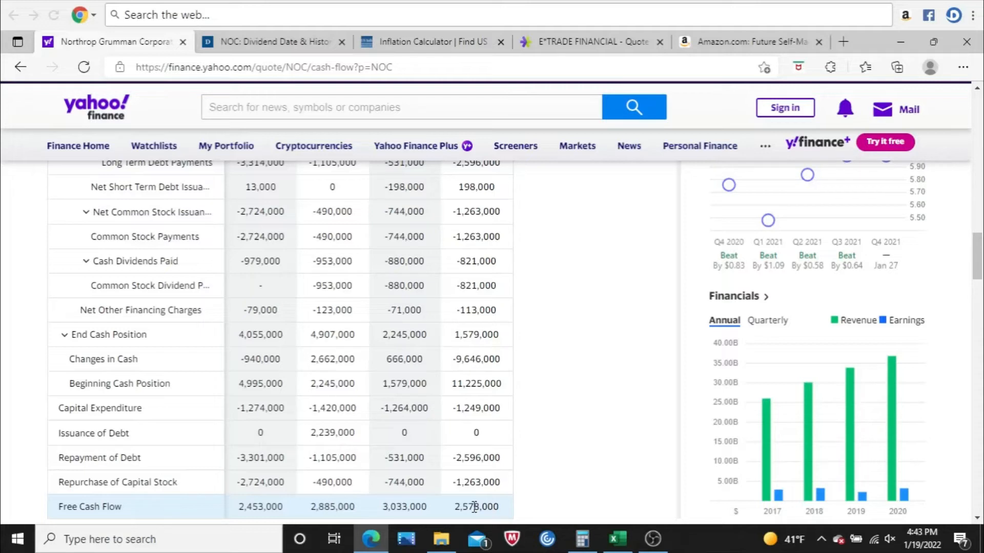
mouse_move(471, 507)
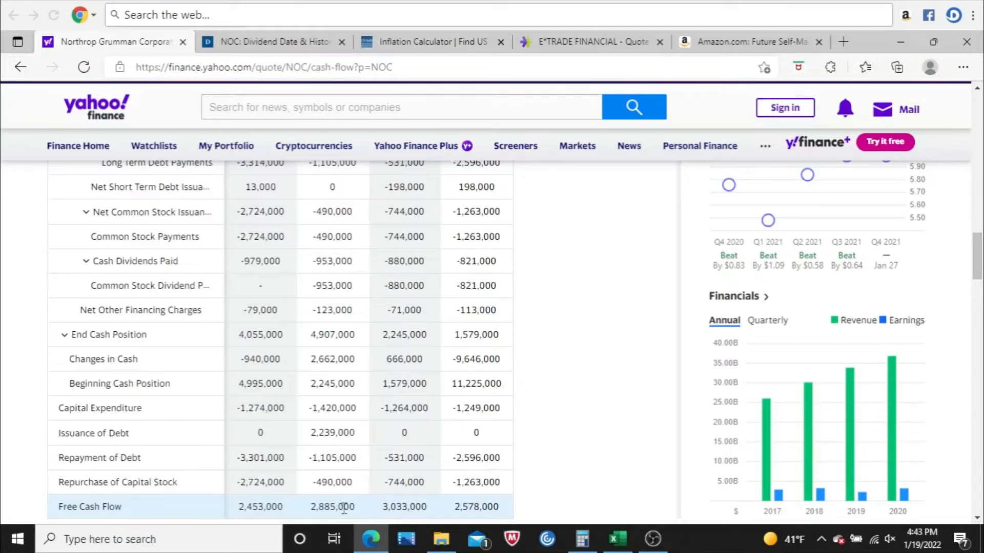
mouse_move(243, 507)
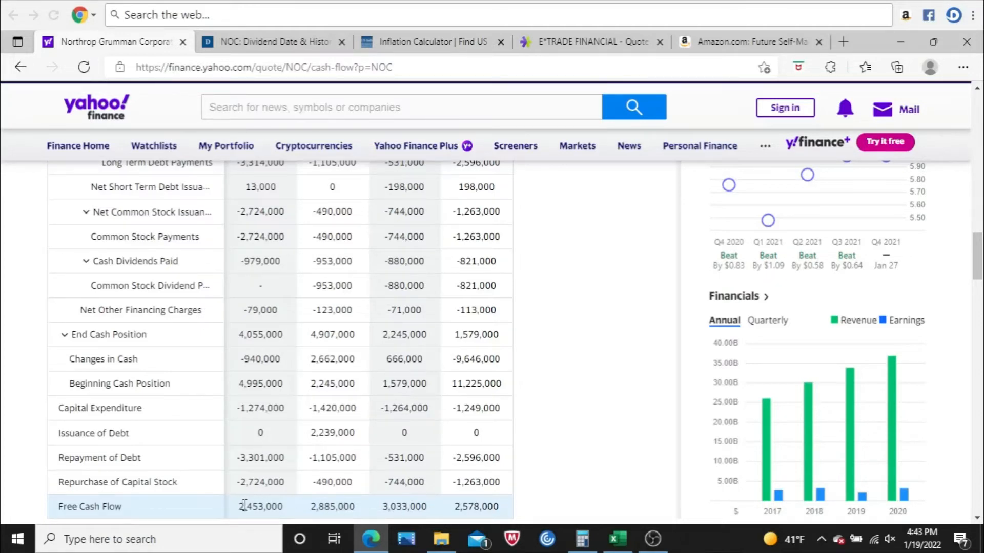
double_click(260, 507)
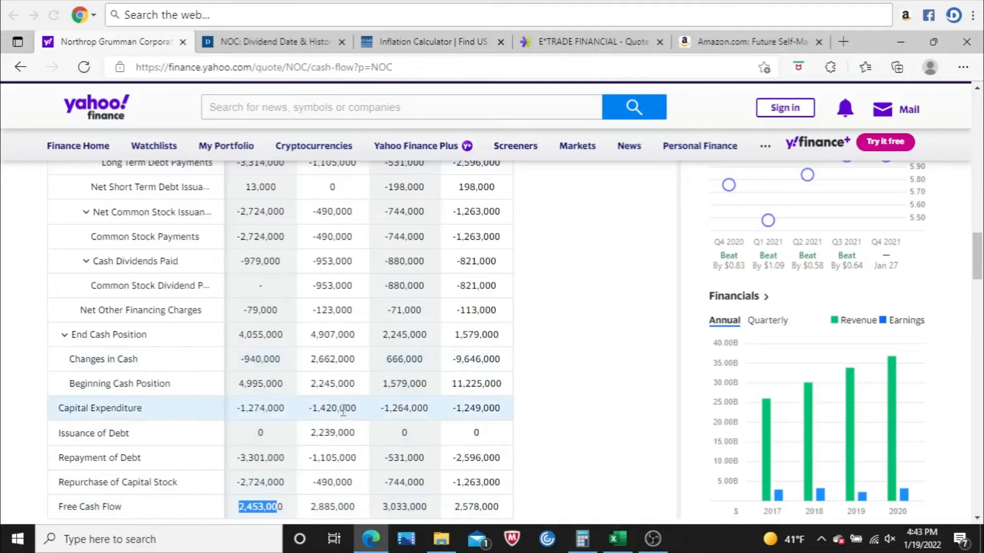
mouse_move(342, 432)
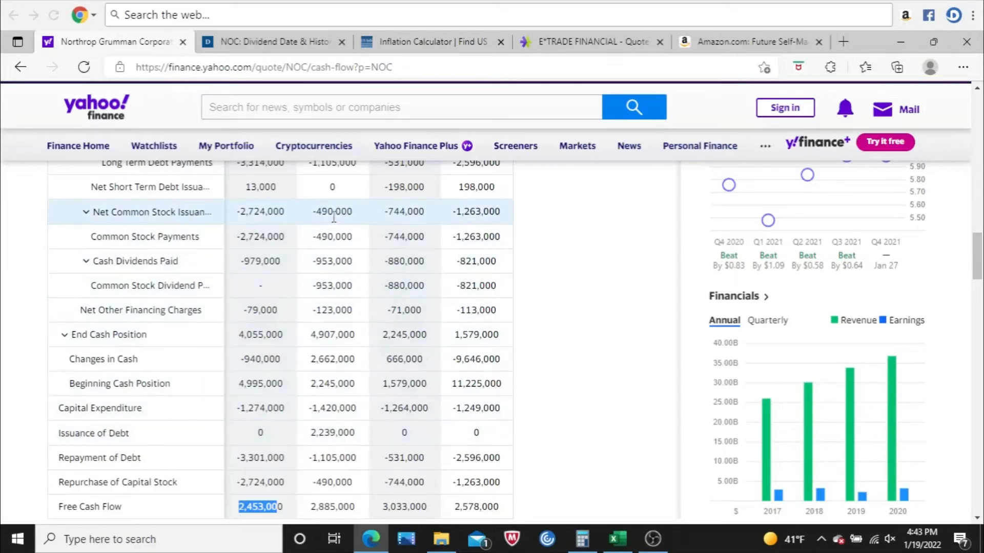
mouse_move(260, 237)
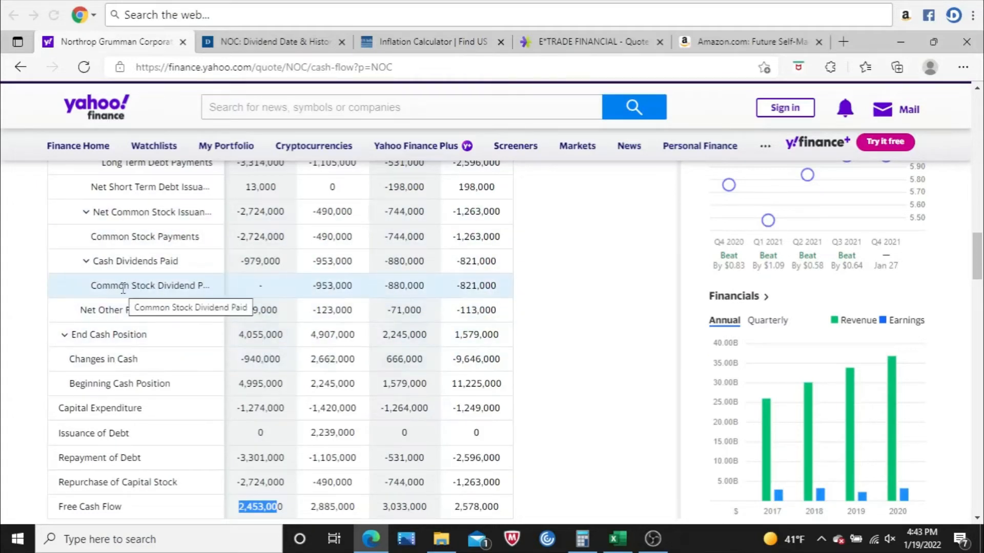
mouse_move(307, 293)
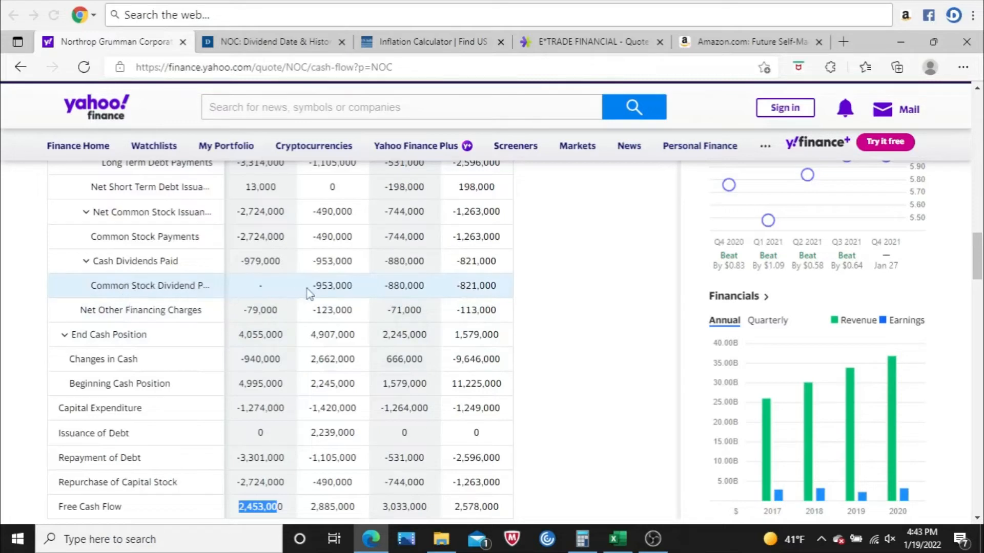
Select the -953,000 common stock dividends paid value in the second column
double_click(332, 286)
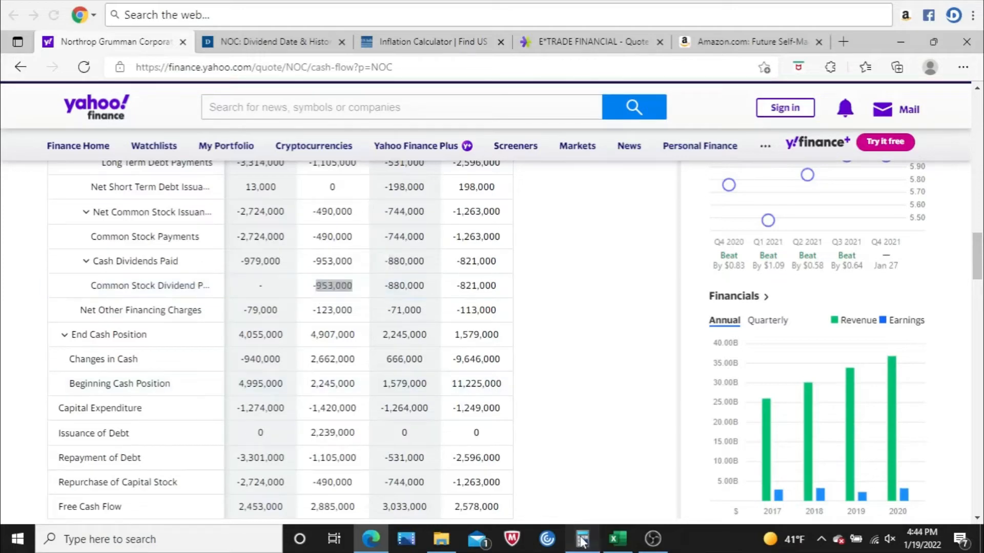
Compute 953,000 ÷ 2,885,000 in Calculator to get a 0.3303 payout of free cash flow
left_click(580, 539)
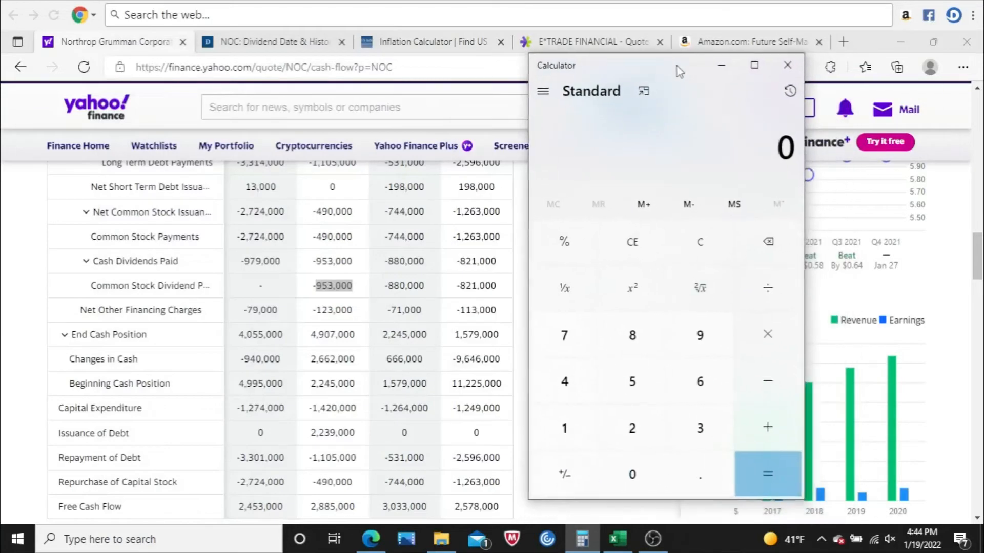
left_click(688, 330)
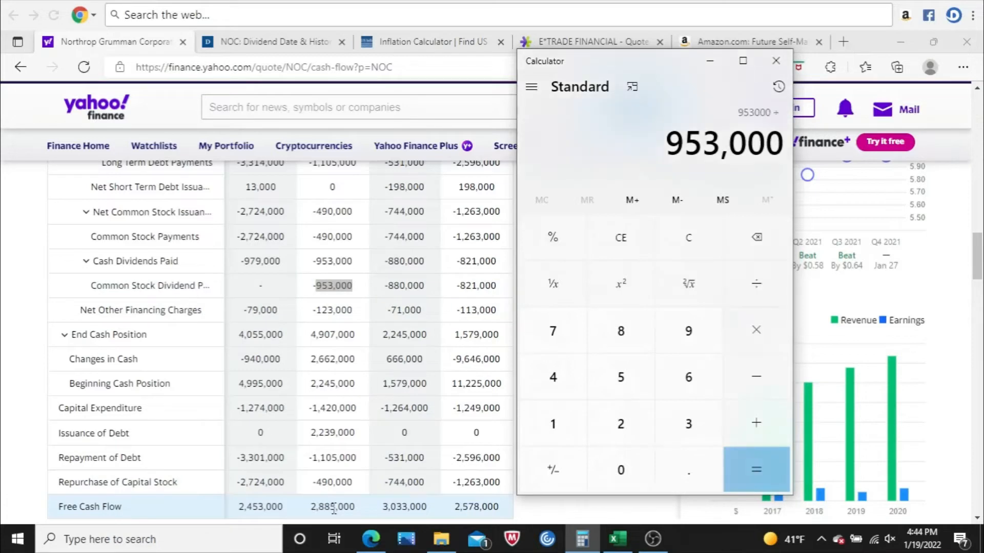
left_click(620, 469)
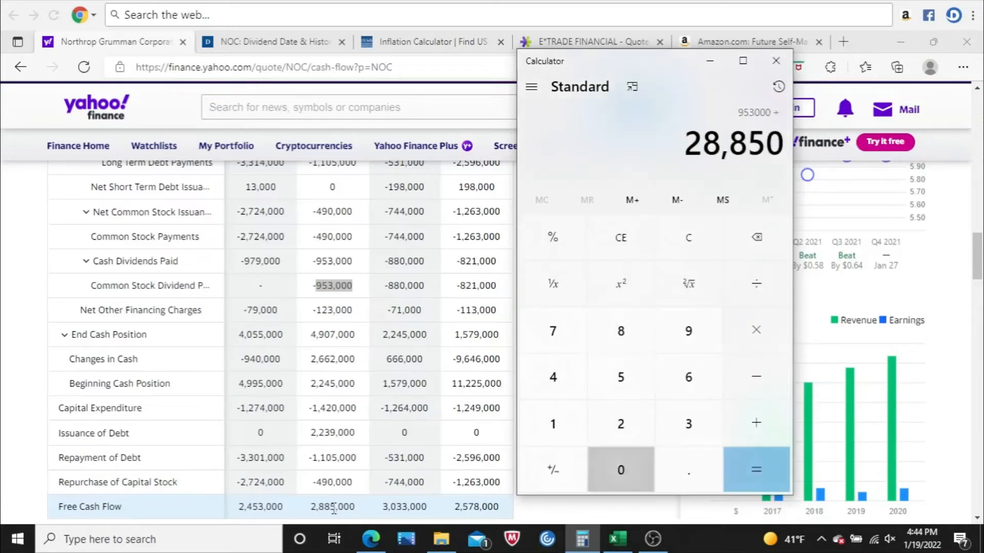
left_click(755, 469)
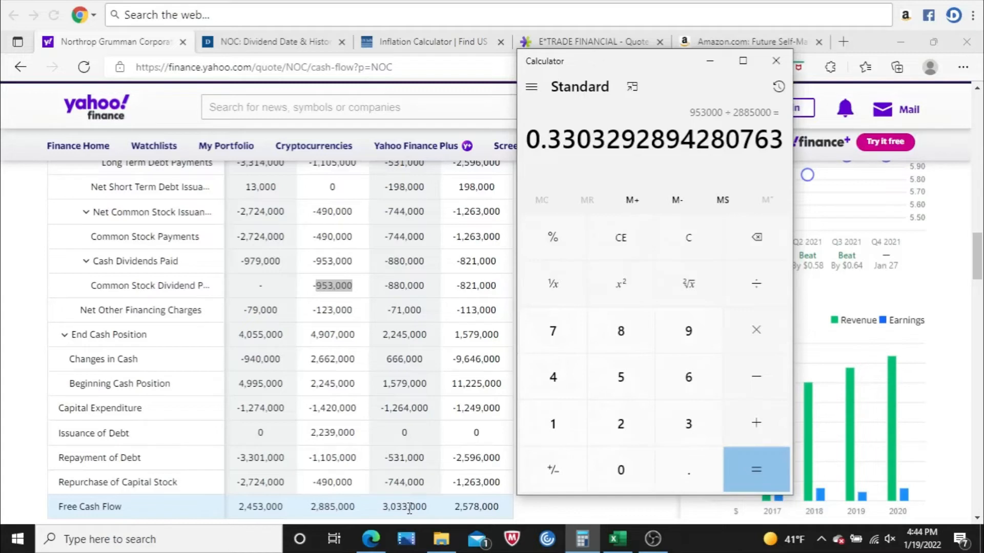
mouse_move(380, 513)
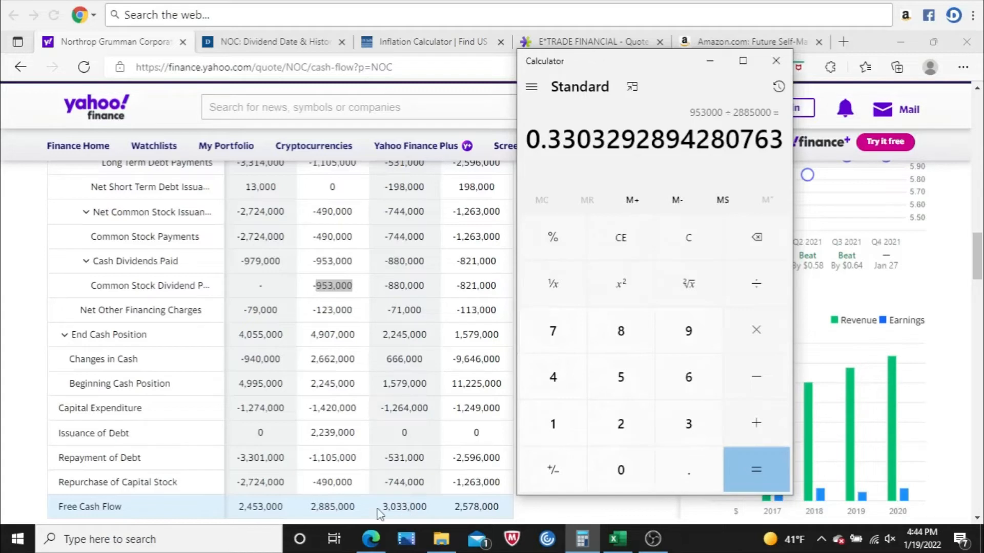
mouse_move(270, 507)
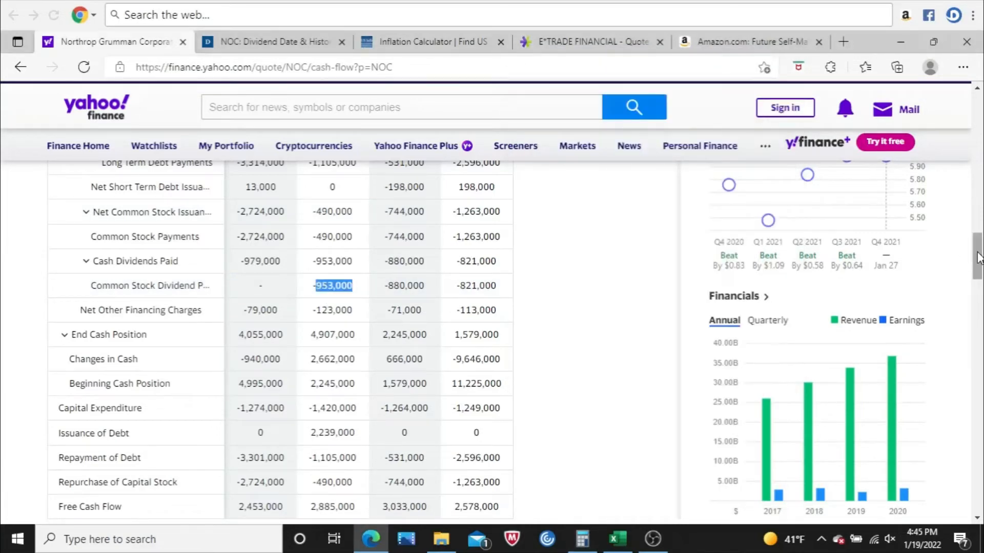
scroll("down", 3)
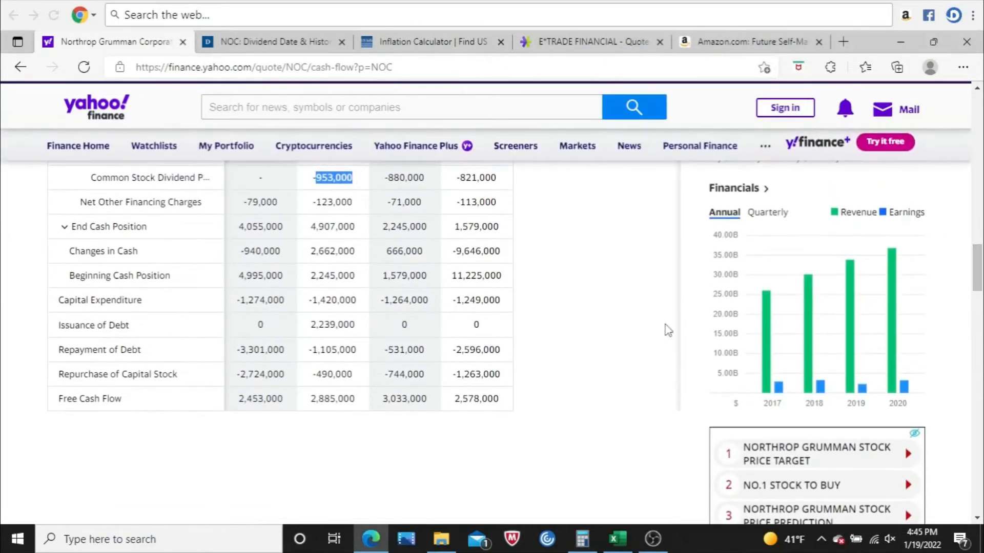
mouse_move(769, 347)
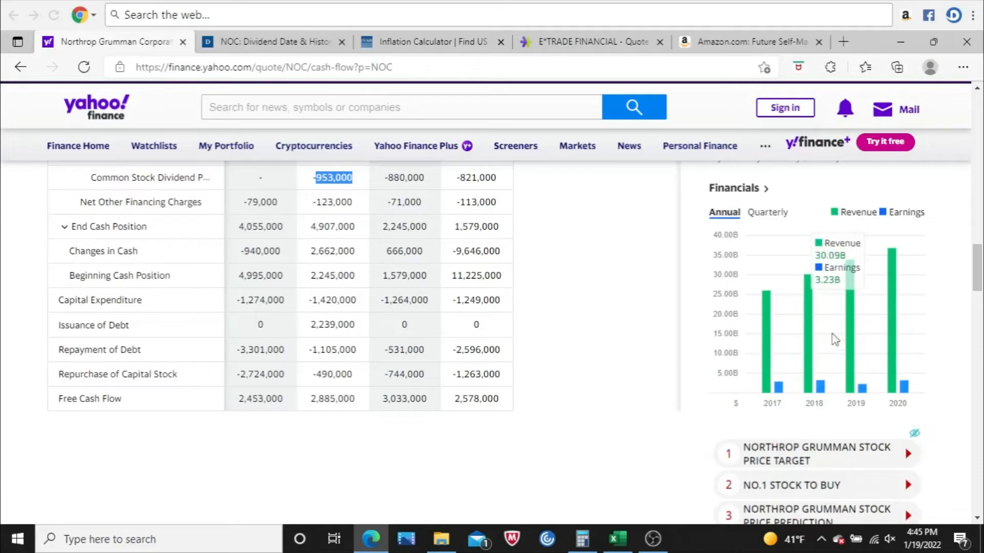
mouse_move(890, 316)
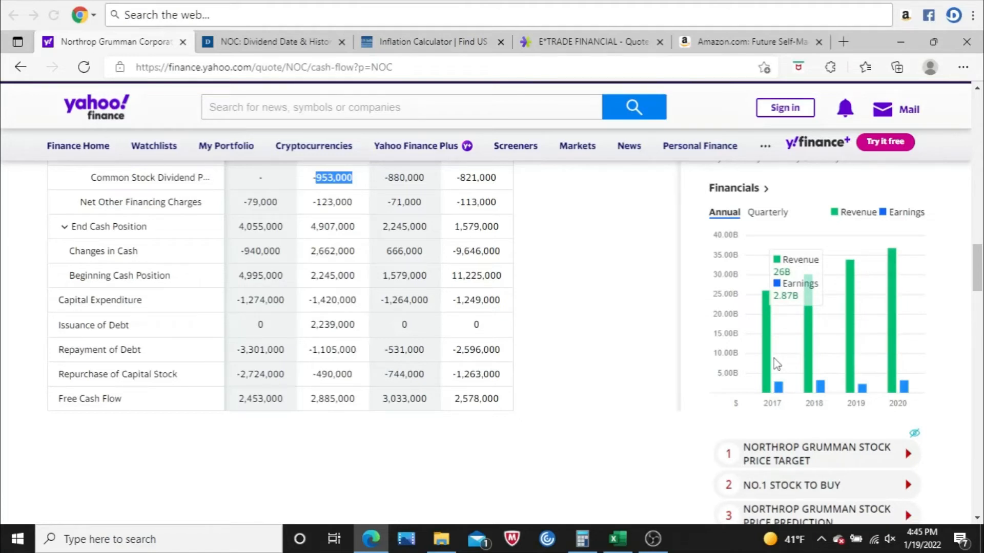
mouse_move(811, 361)
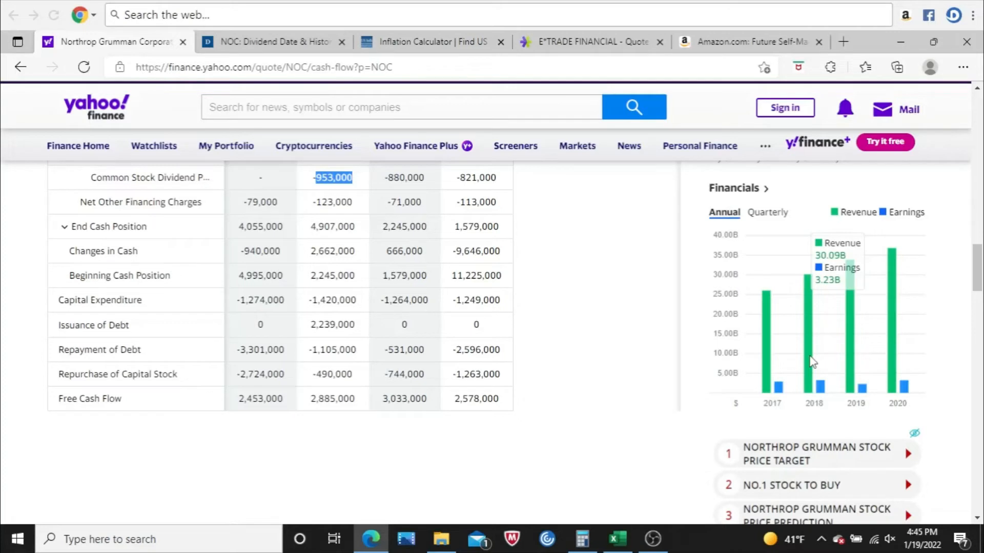
mouse_move(856, 361)
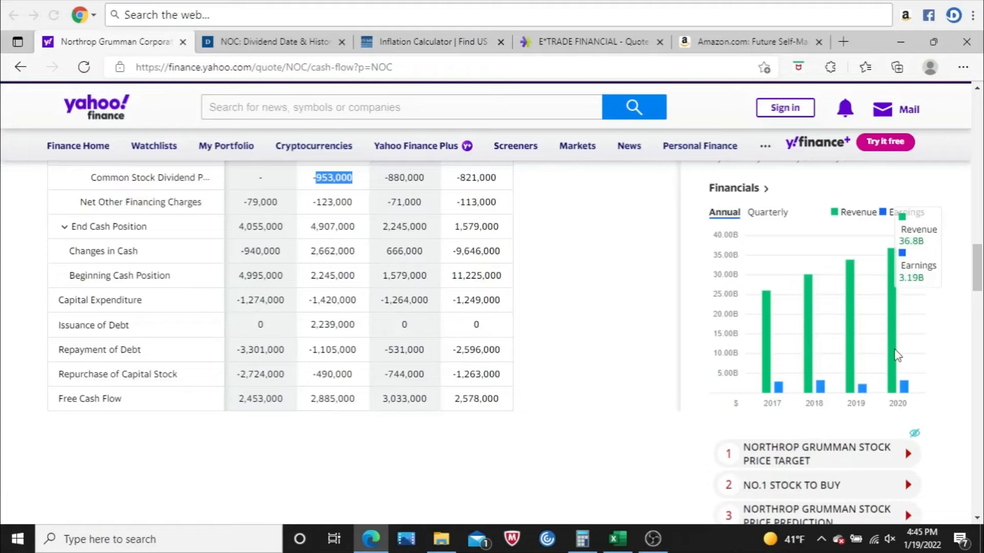
mouse_move(771, 369)
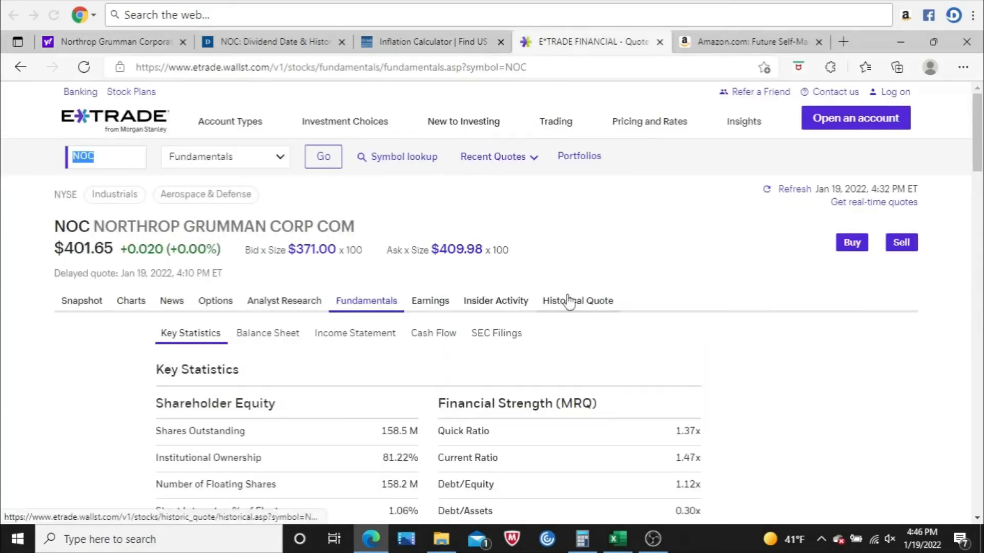
mouse_move(896, 92)
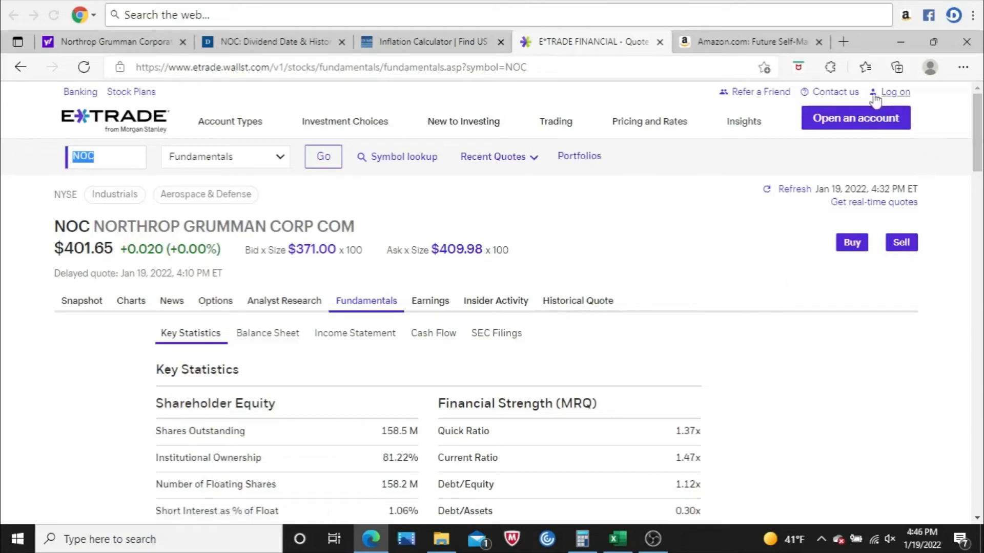
mouse_move(883, 58)
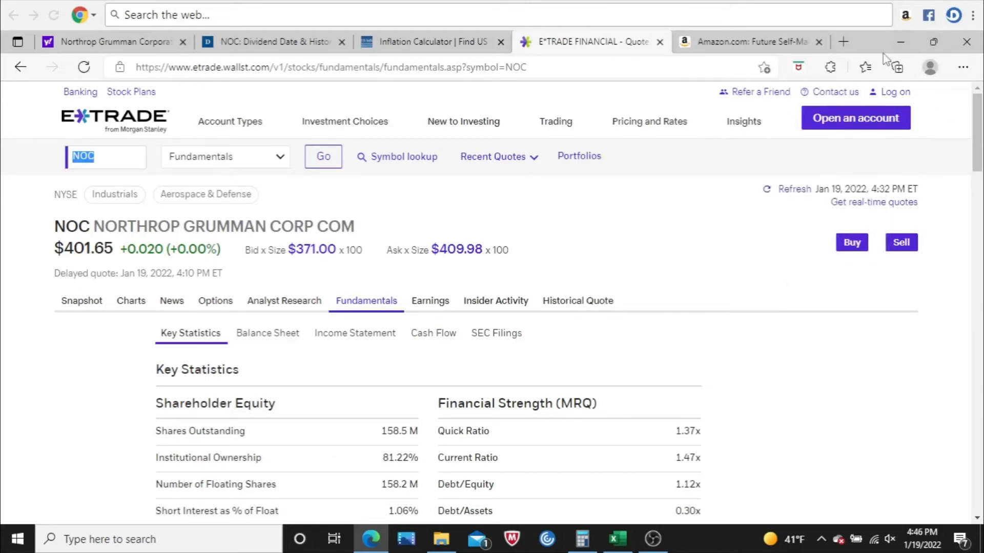
scroll("down", 3)
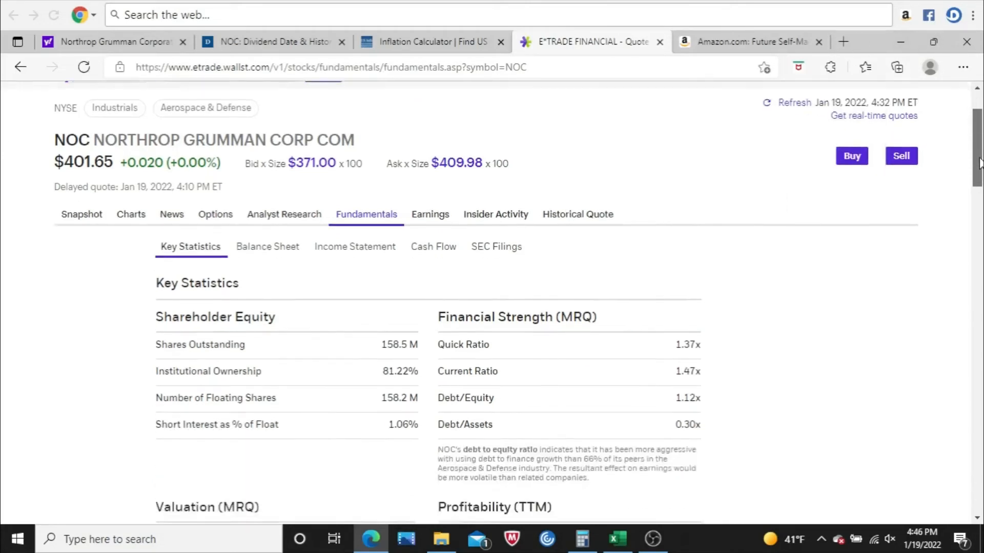
scroll("down", 3)
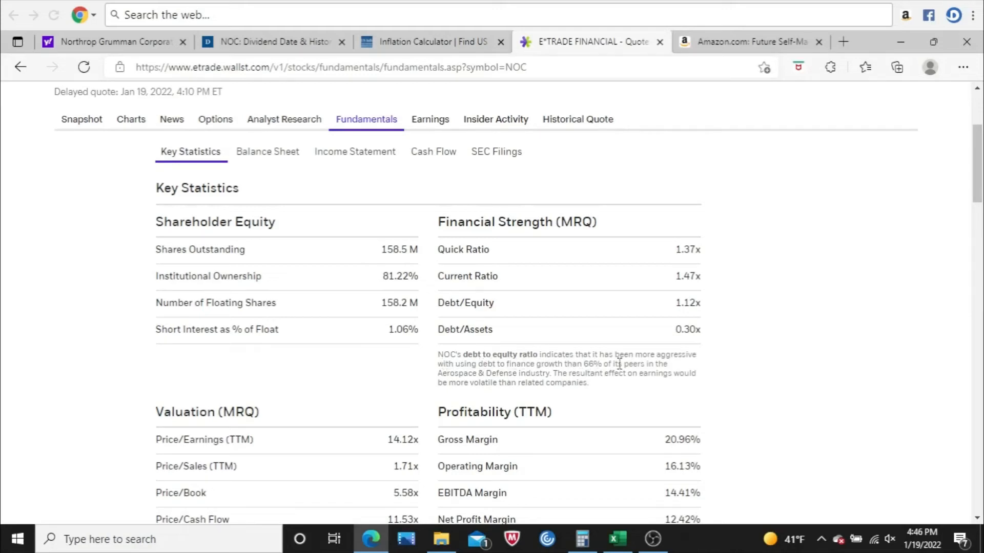
mouse_move(552, 373)
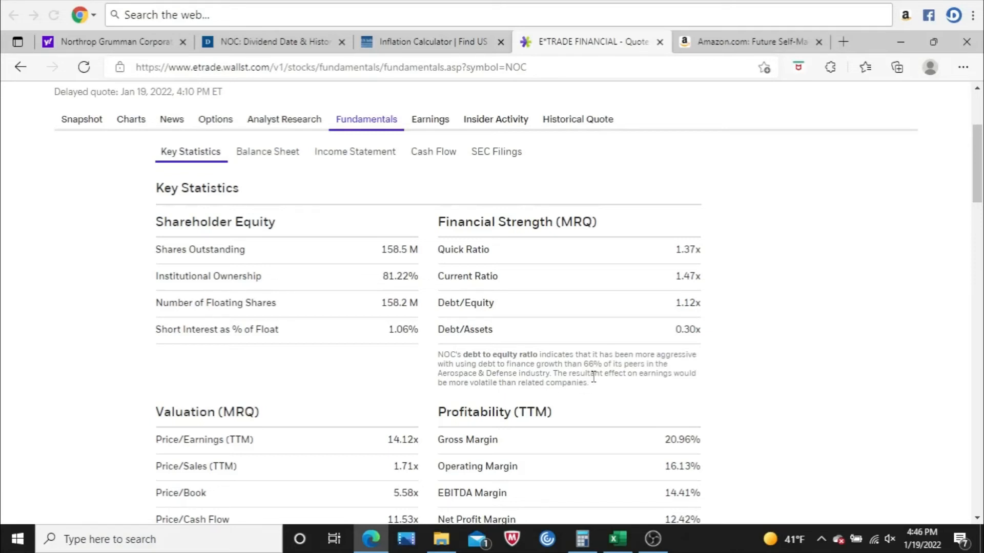
mouse_move(966, 221)
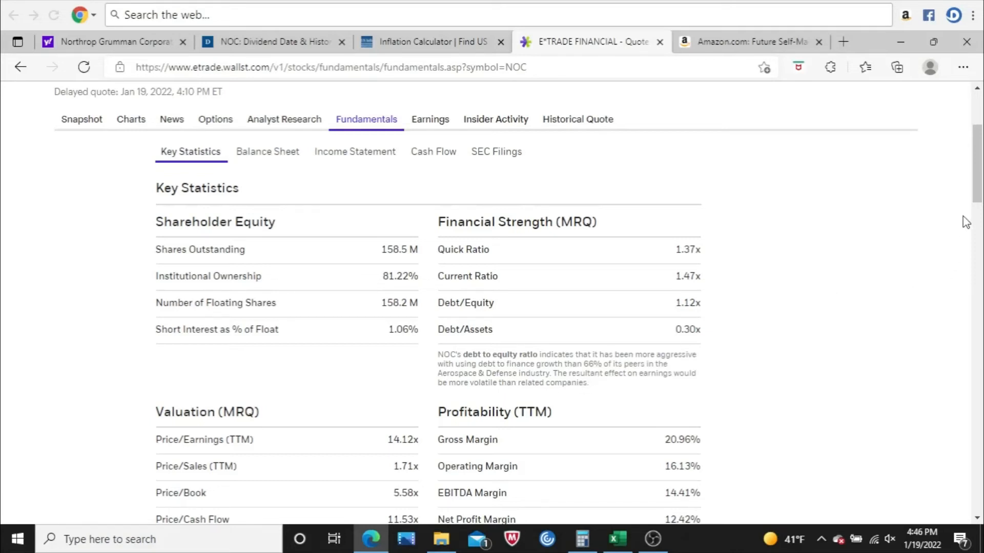
scroll("down", 3)
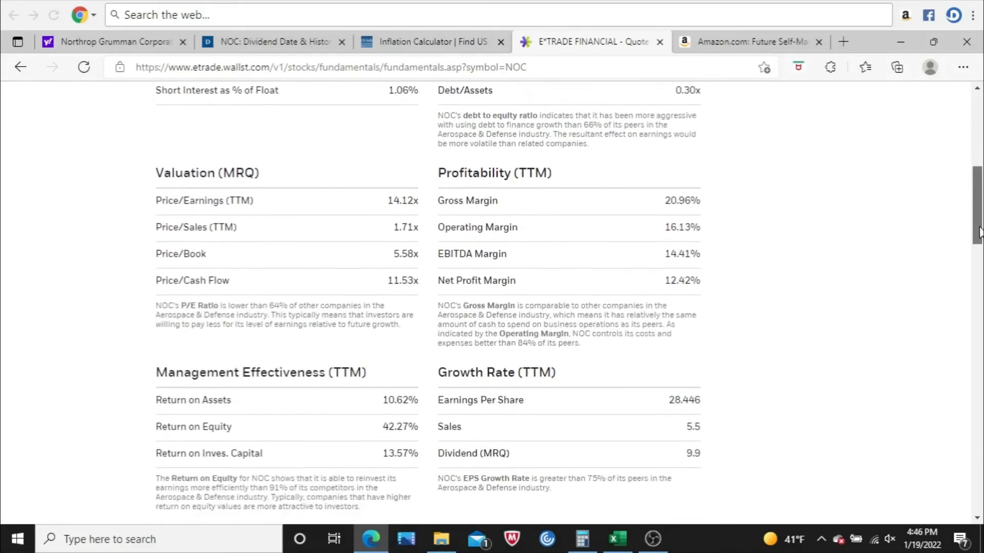
scroll("down", 3)
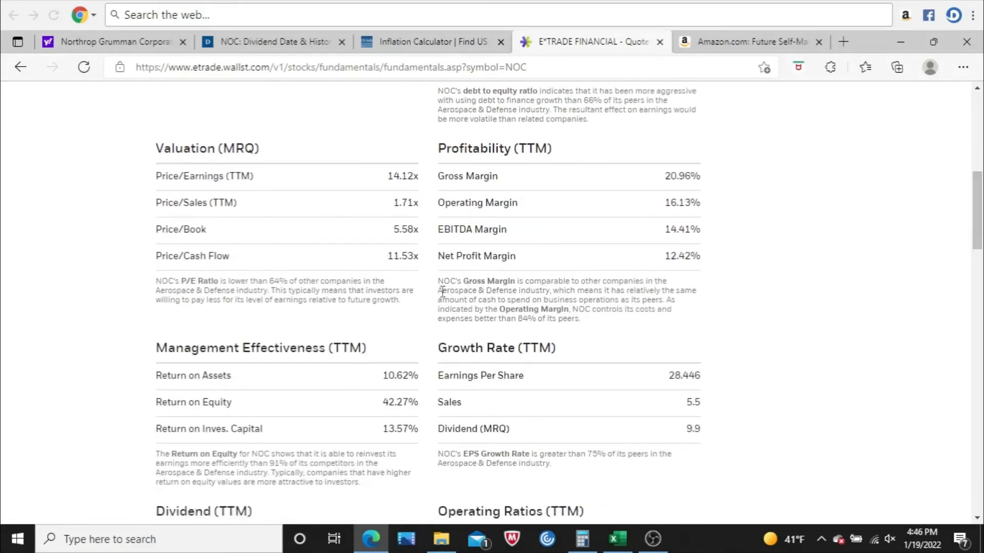
mouse_move(524, 288)
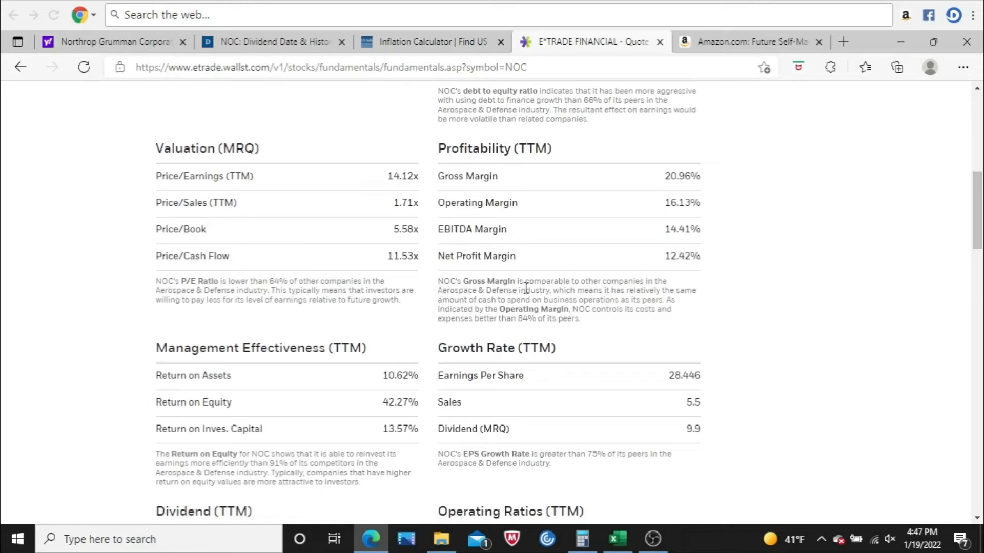
mouse_move(472, 310)
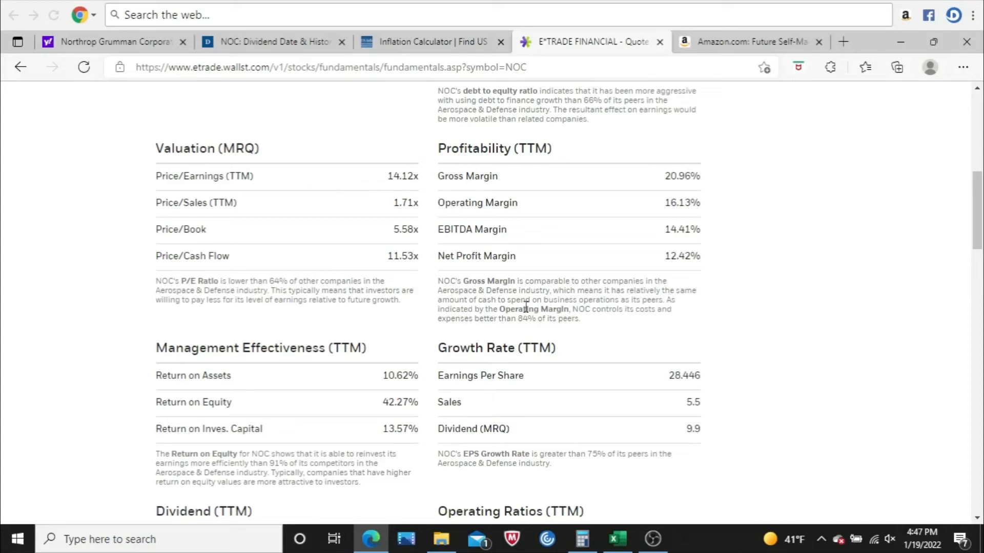
mouse_move(643, 321)
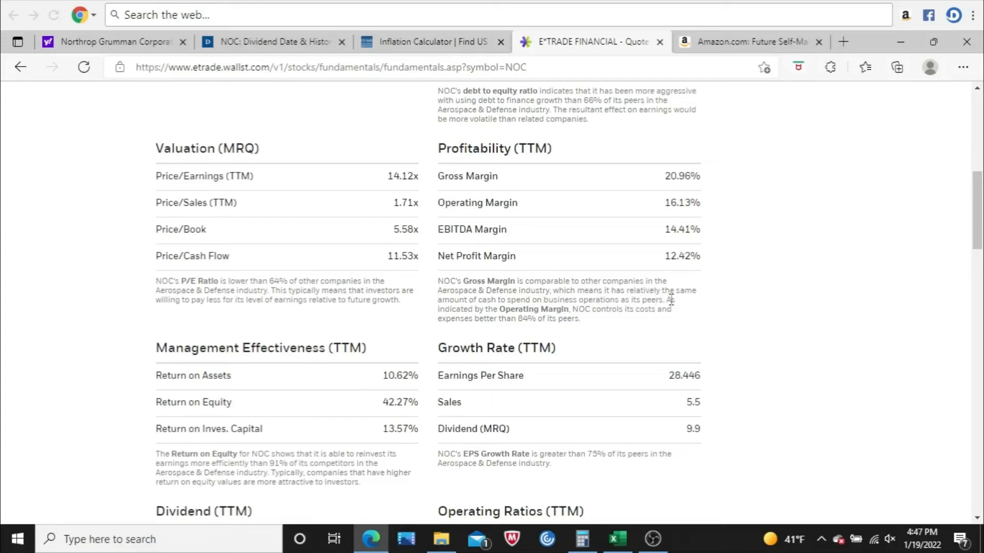
mouse_move(496, 308)
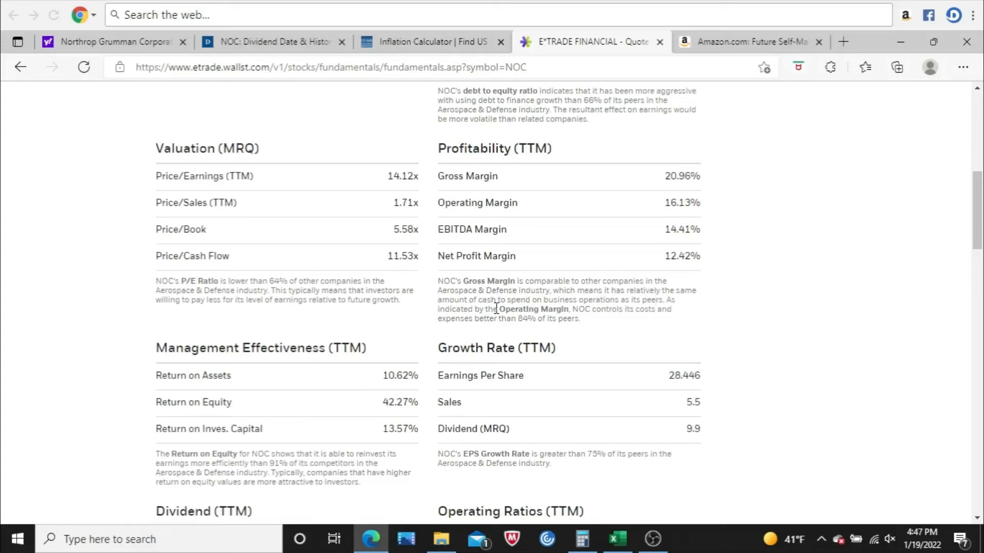
right_click(511, 313)
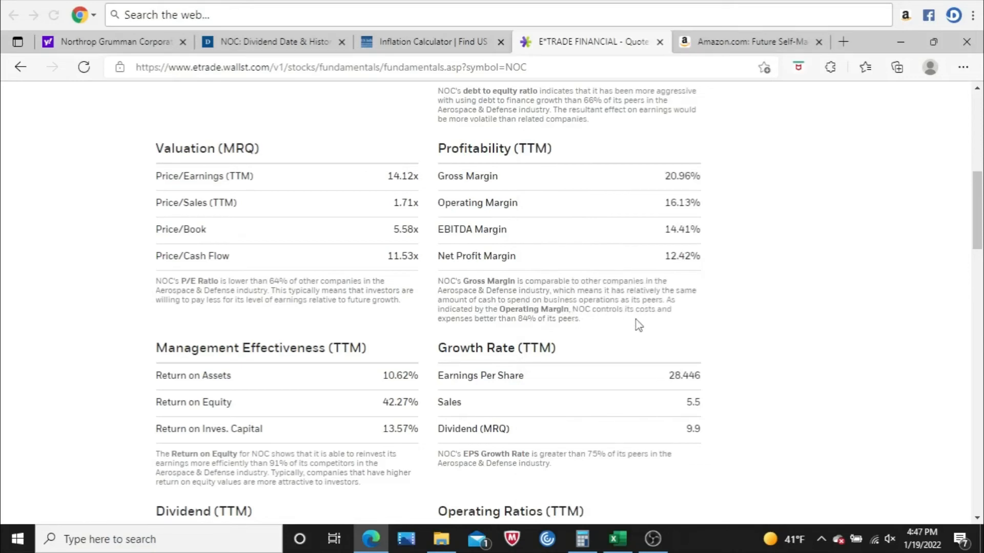
mouse_move(560, 333)
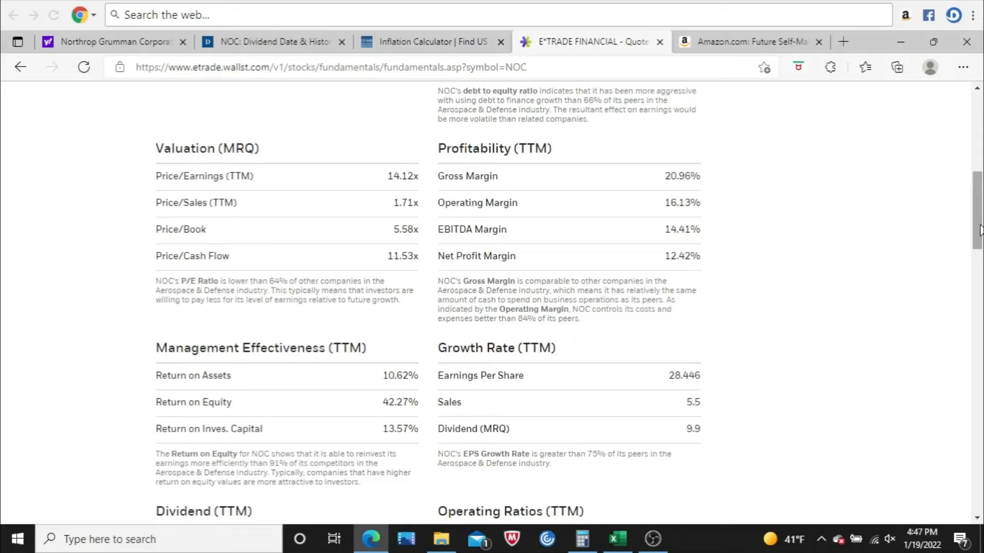
Scroll to NOC's Dividend (TTM) section showing the 1.56% yield and 21.25% payout ratio
scroll("down", 3)
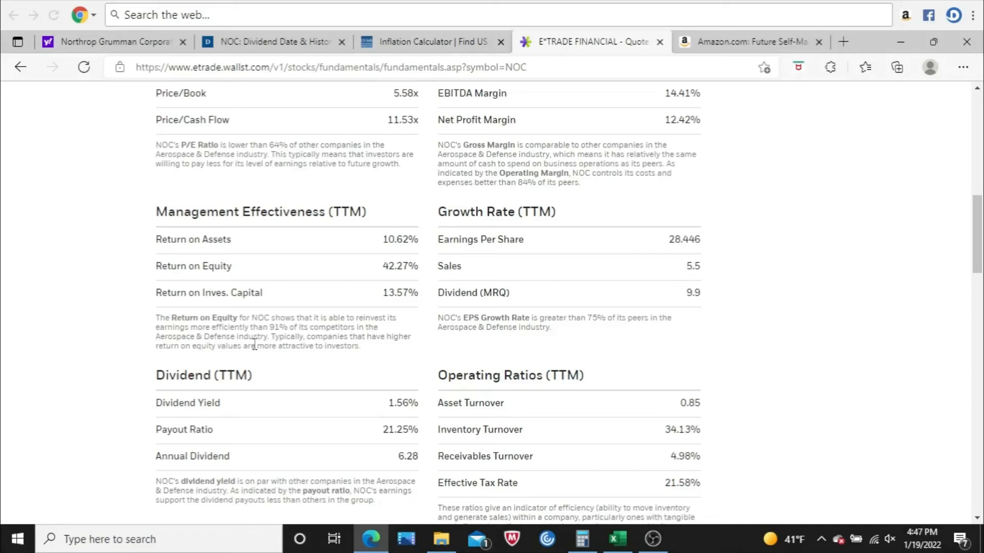
mouse_move(256, 339)
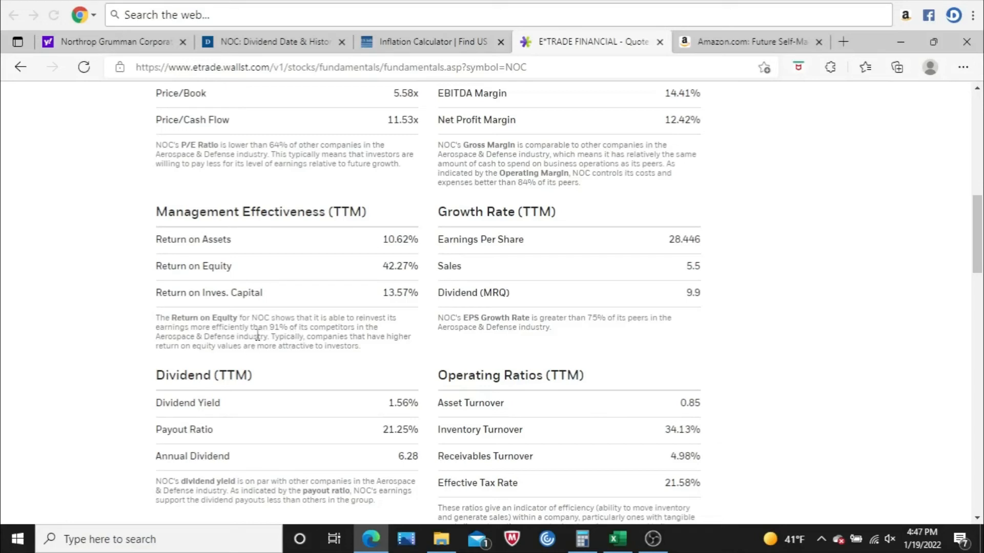
mouse_move(831, 281)
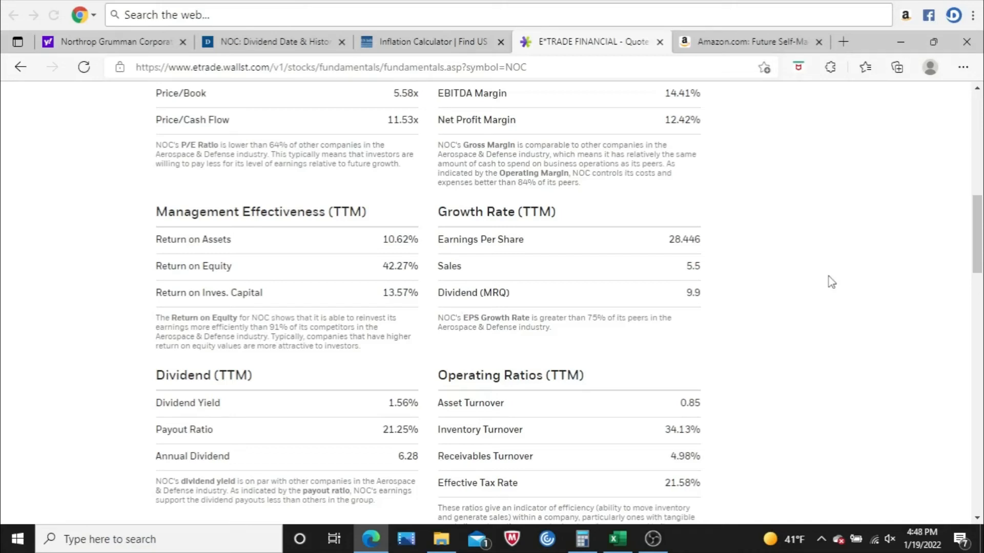
Switch to Excel, zoom to 120%, show the Formula Bar and select cell I2
left_click(616, 539)
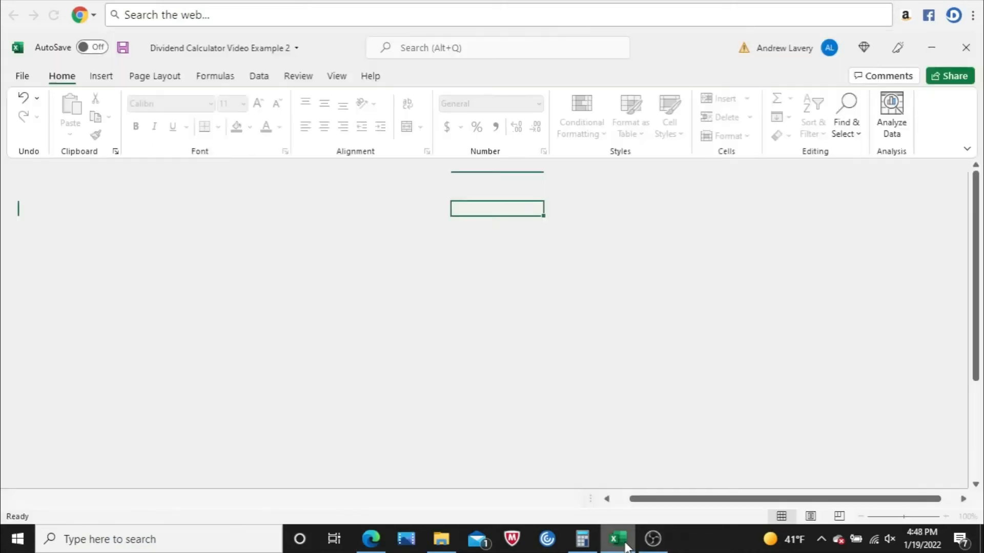
left_click(617, 538)
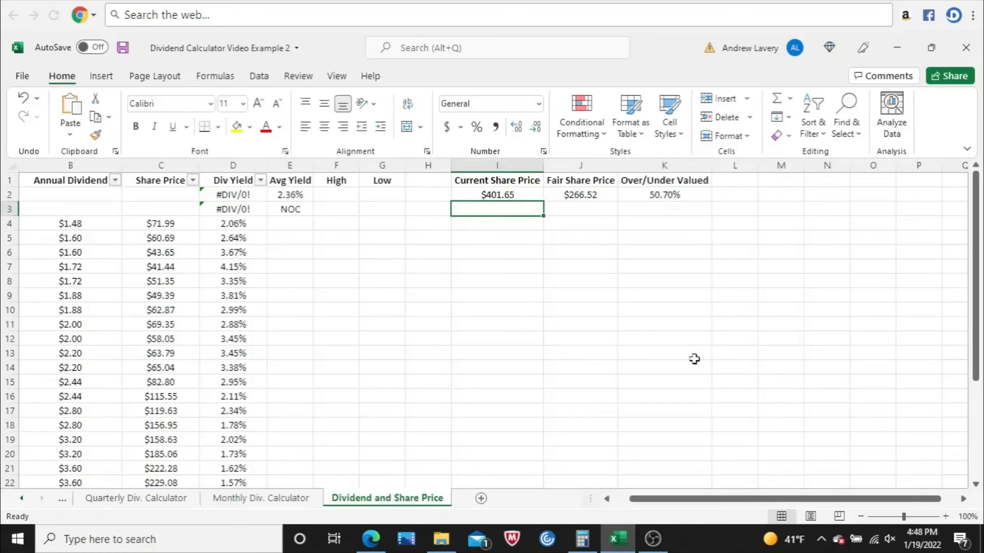
left_click(944, 516)
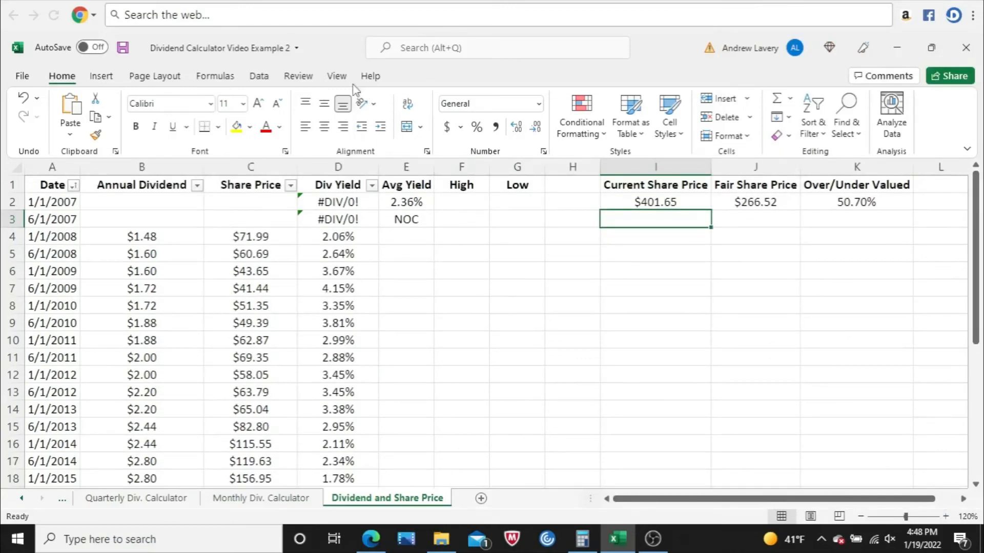
left_click(338, 76)
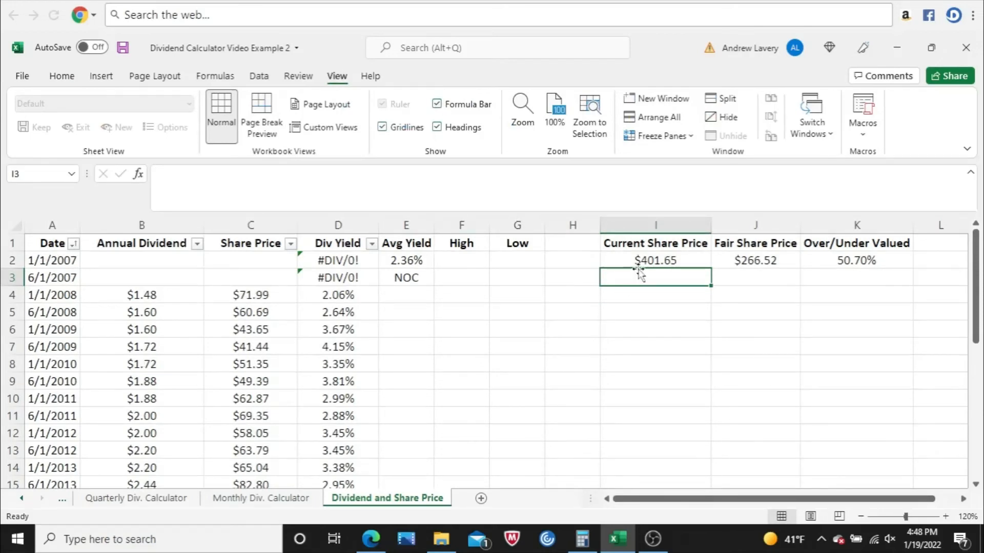
left_click(654, 260)
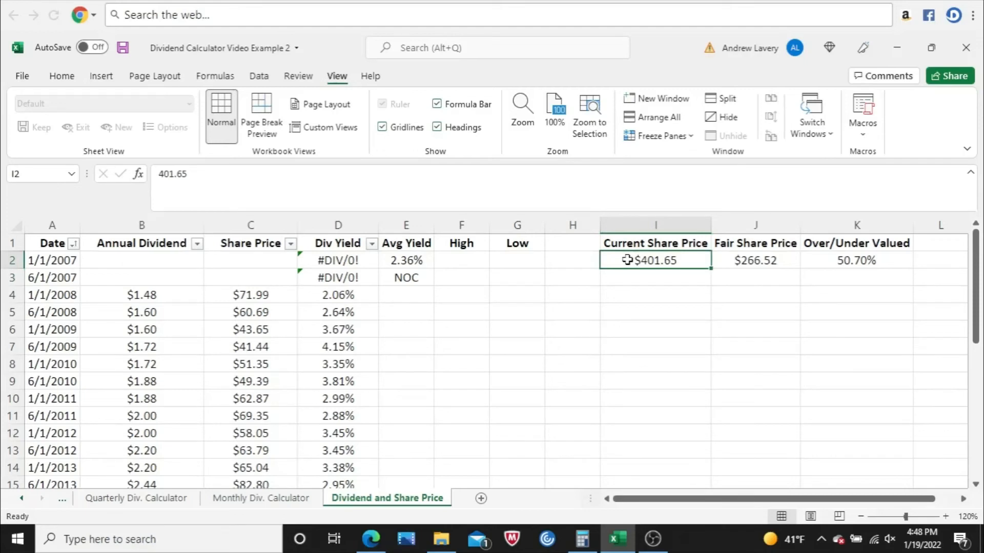
left_click(755, 261)
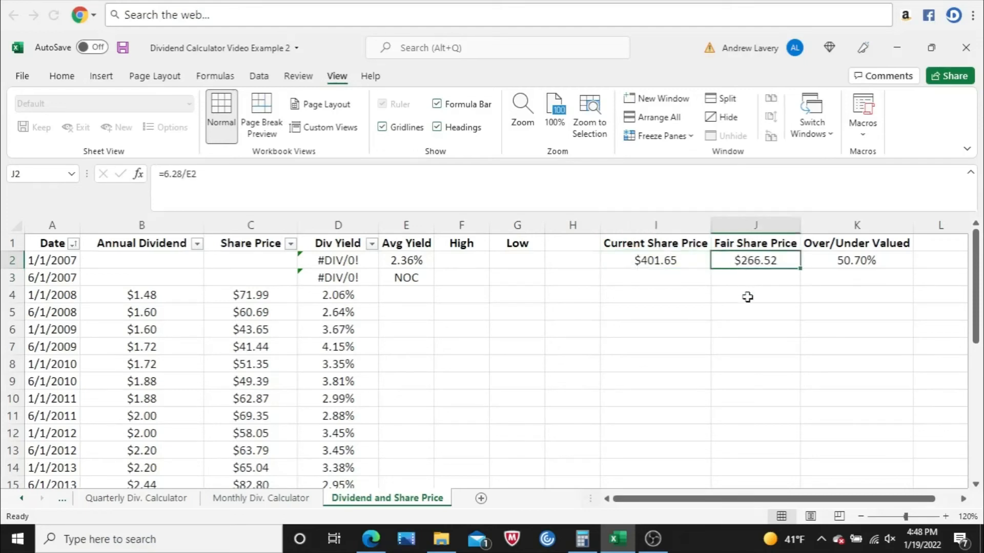
mouse_move(749, 300)
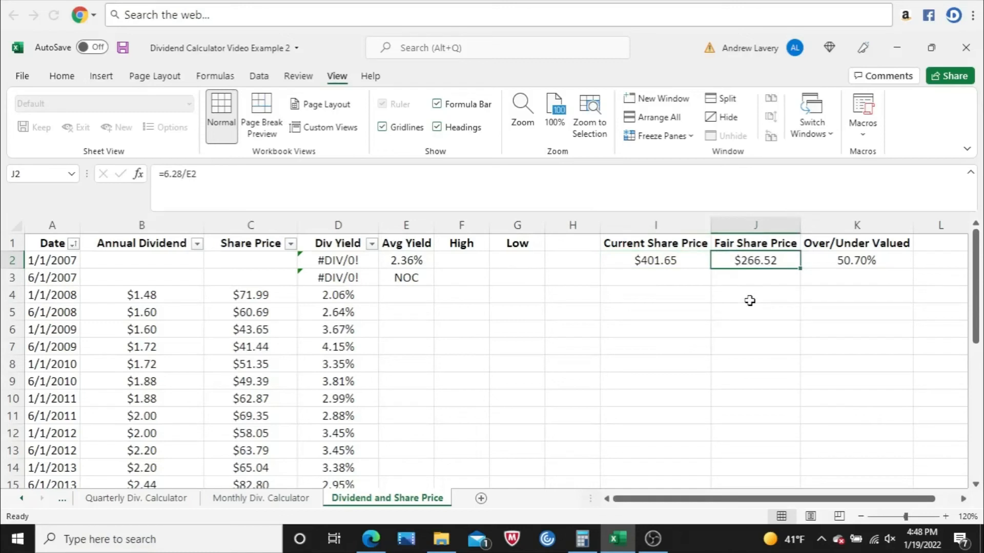
mouse_move(475, 270)
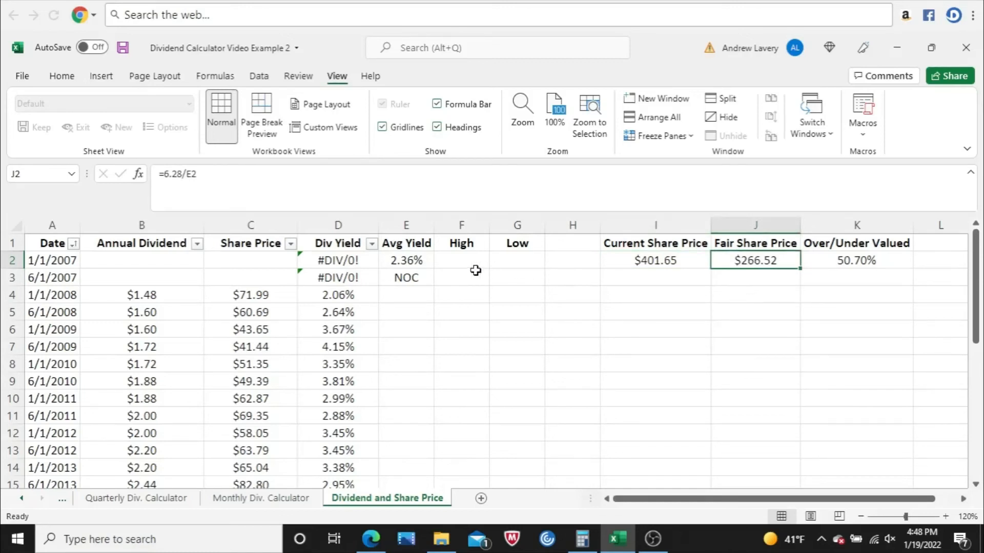
left_click(405, 260)
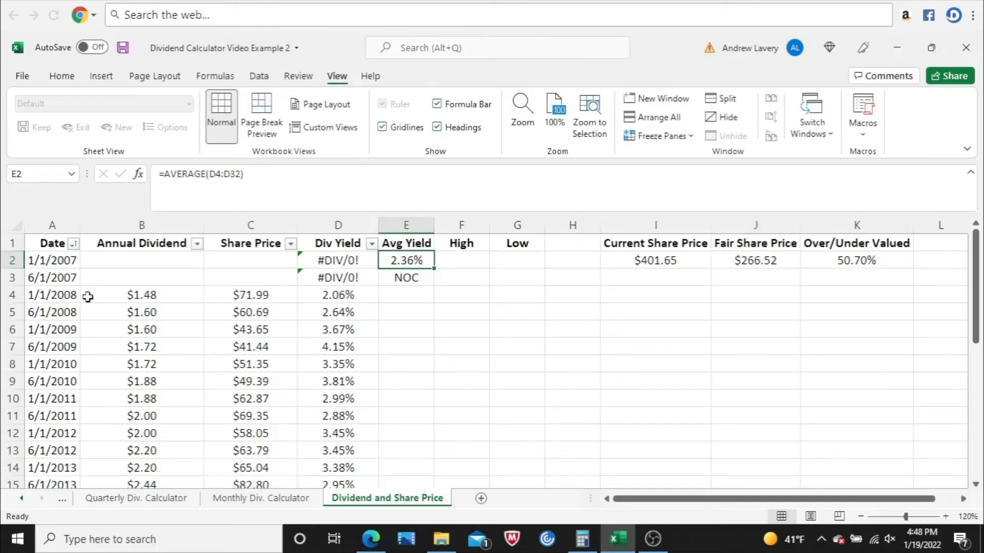
left_click(52, 295)
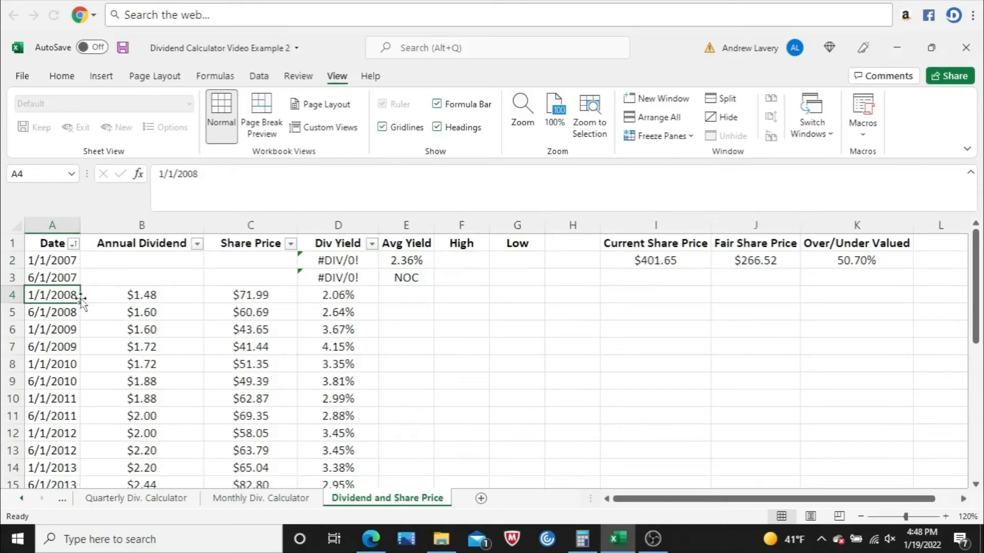
left_click(142, 295)
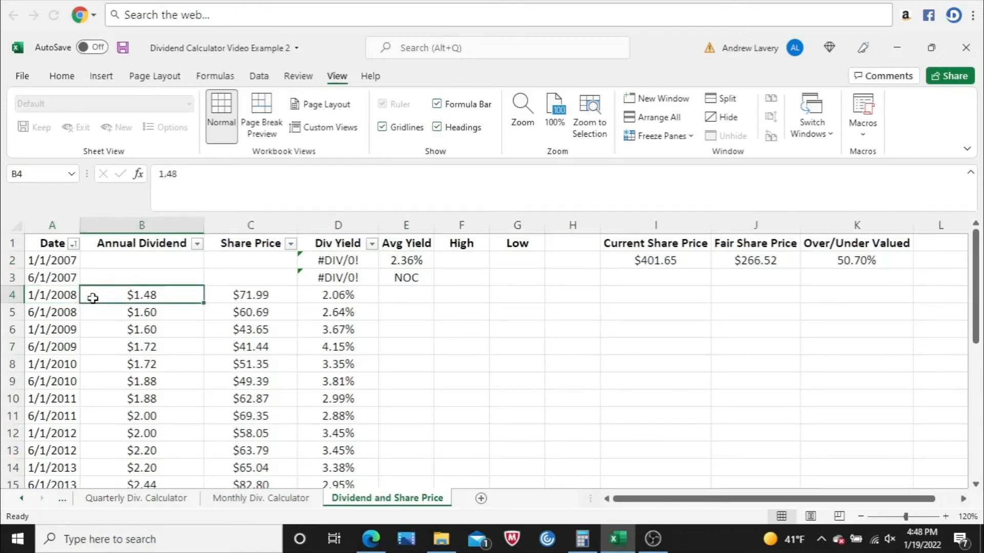
left_click(249, 295)
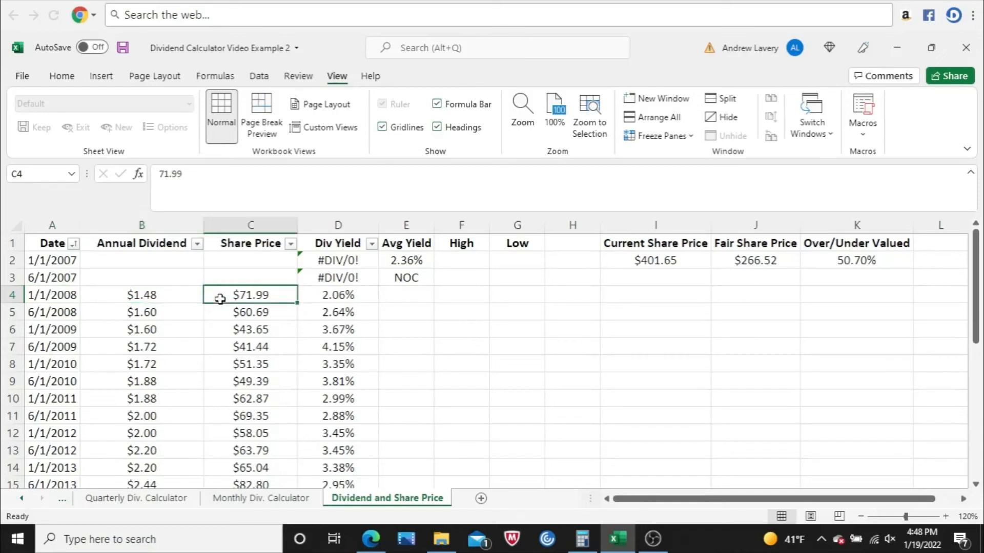
left_click(337, 295)
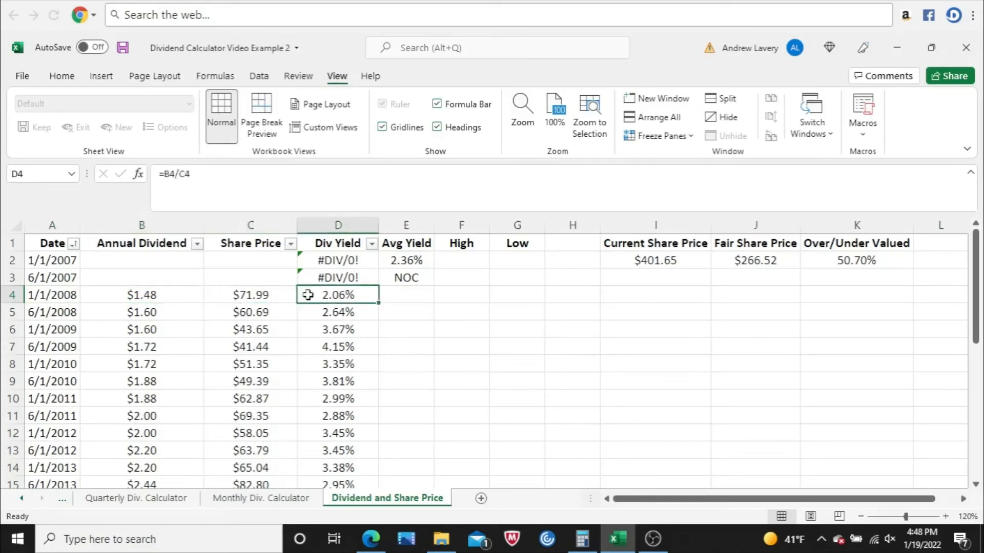
mouse_move(59, 344)
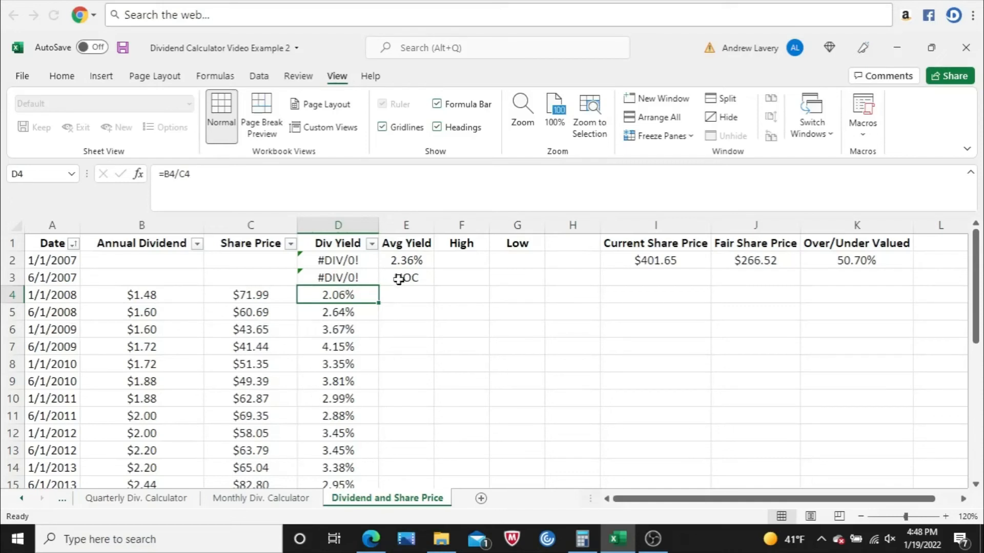
left_click(405, 260)
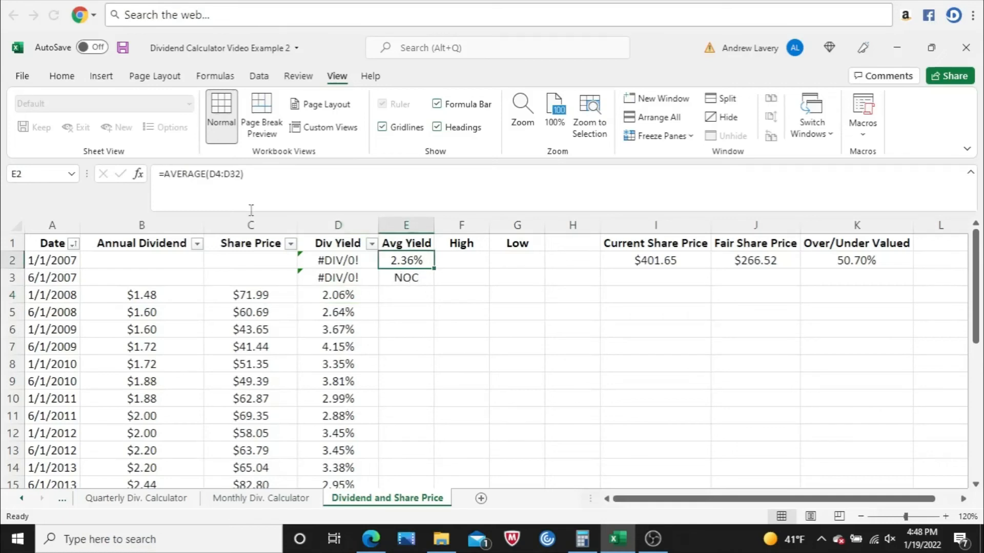
double_click(406, 260)
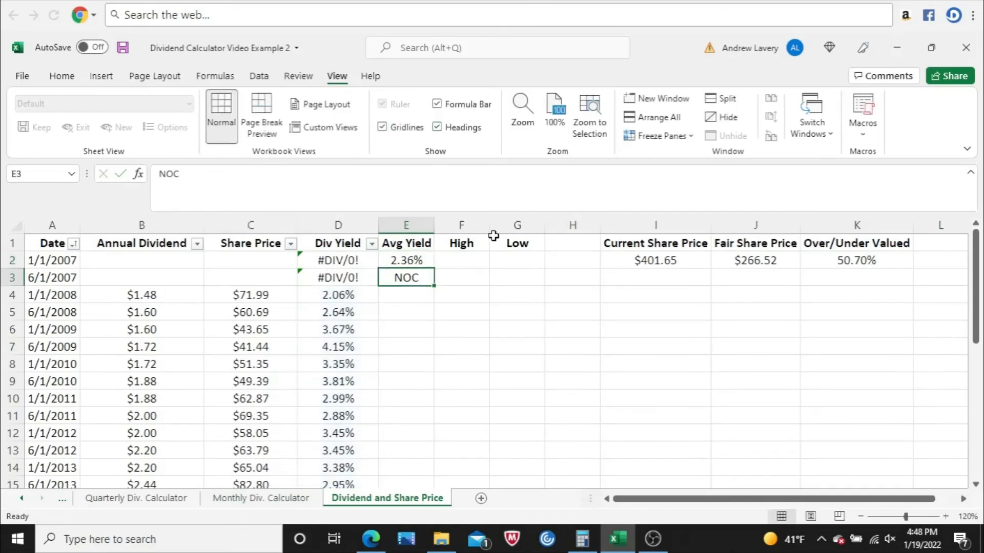
left_click(755, 260)
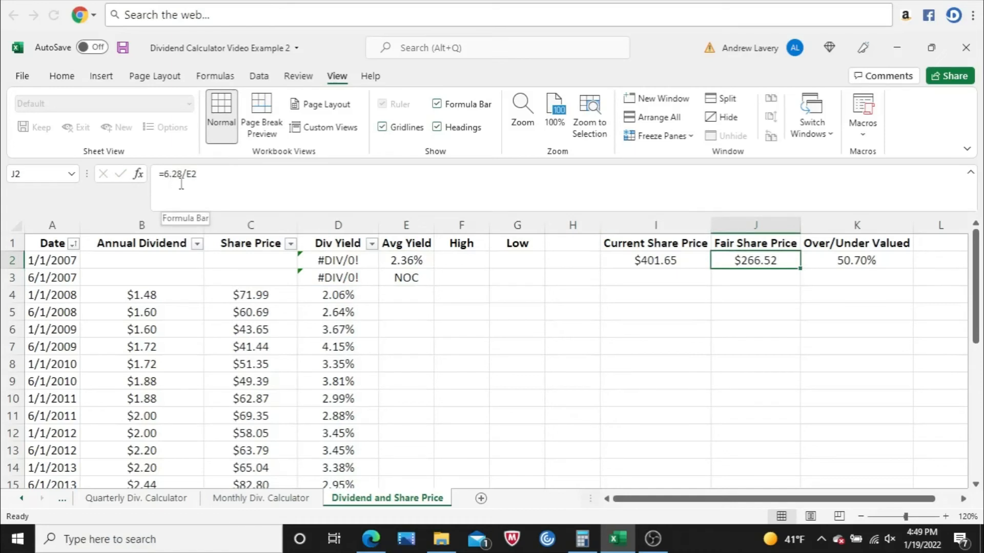
left_click(754, 277)
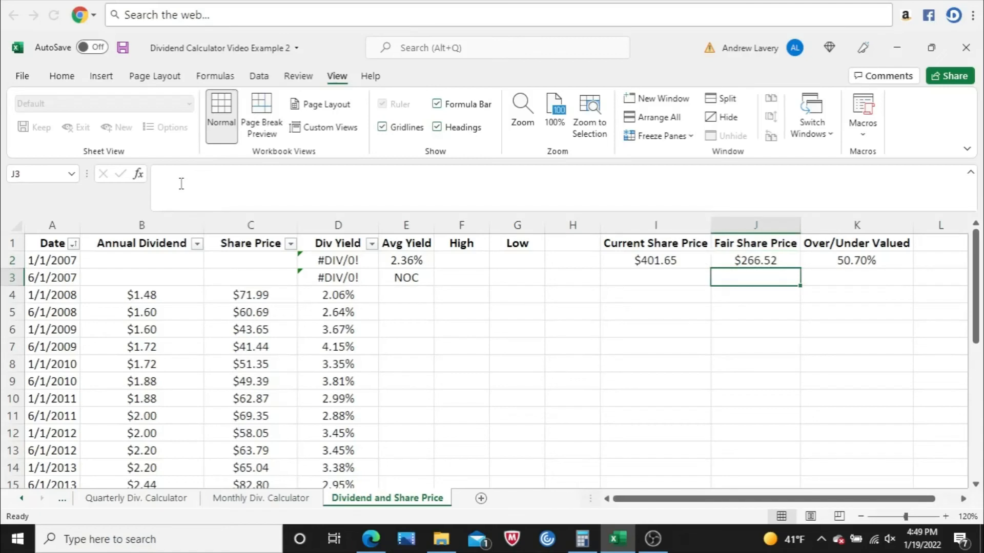